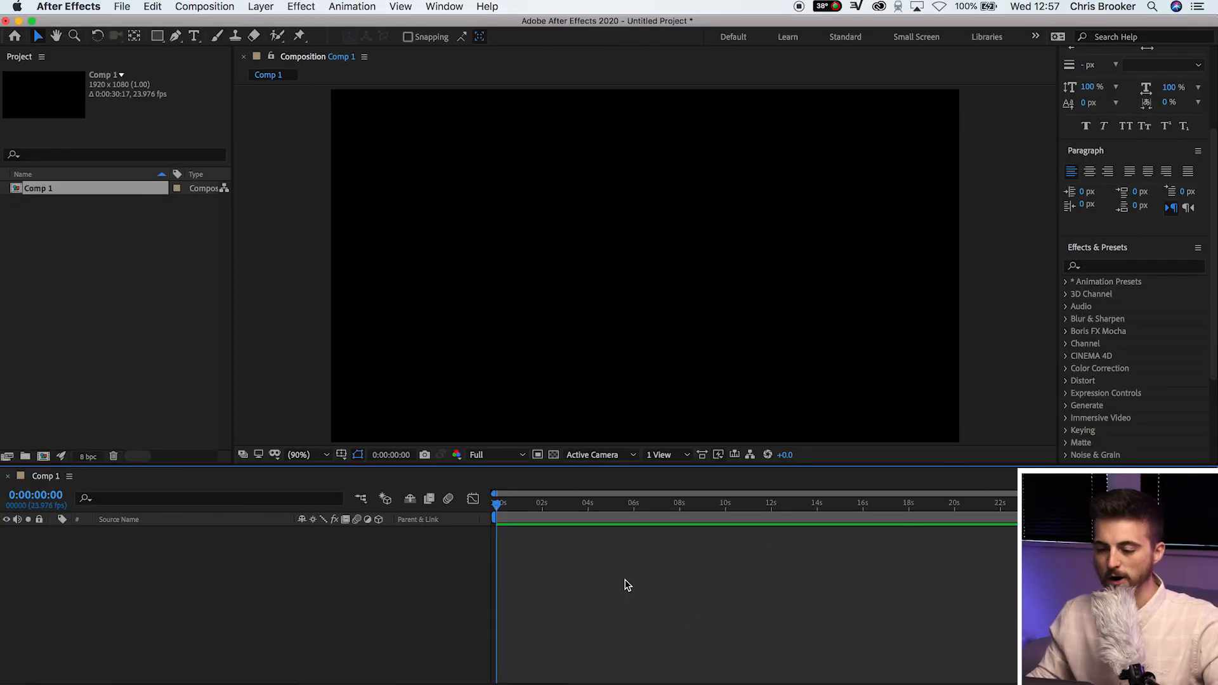
{"action": "mouse_move", "coordinate": [322, 265]}
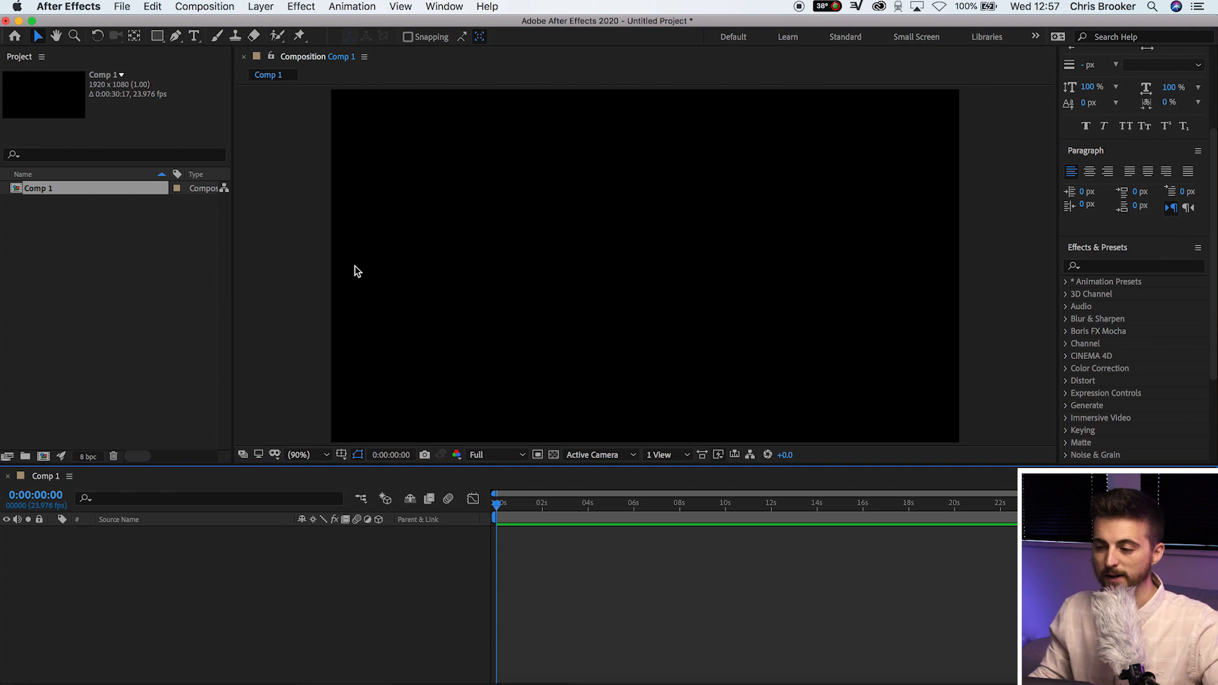
{"action": "mouse_move", "coordinate": [359, 284]}
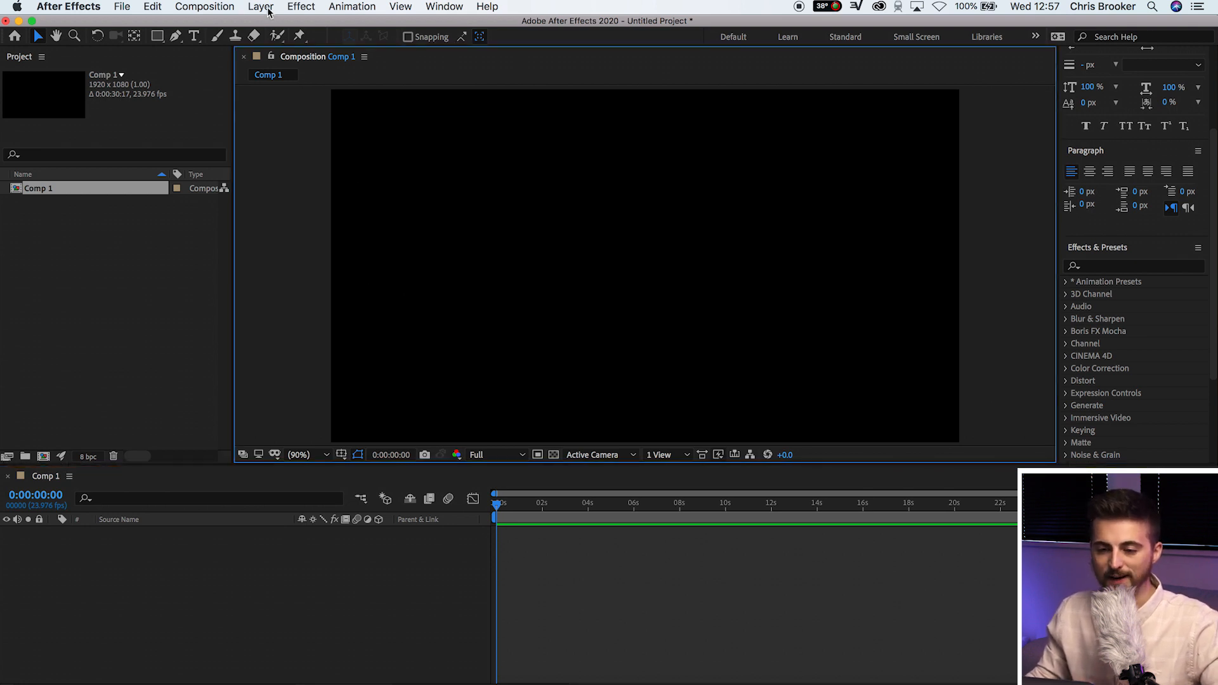
- Create Null 1 via Layer > New > Null Object
{"action": "left_click", "coordinate": [260, 6]}
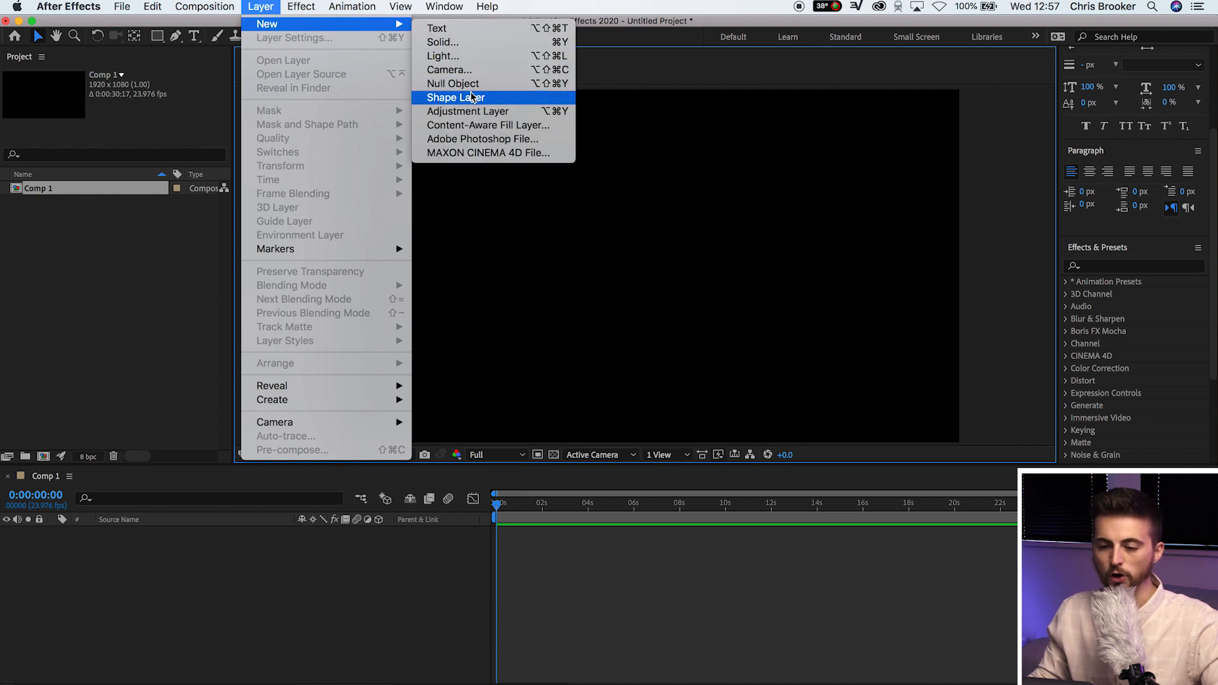
{"action": "left_click", "coordinate": [453, 84]}
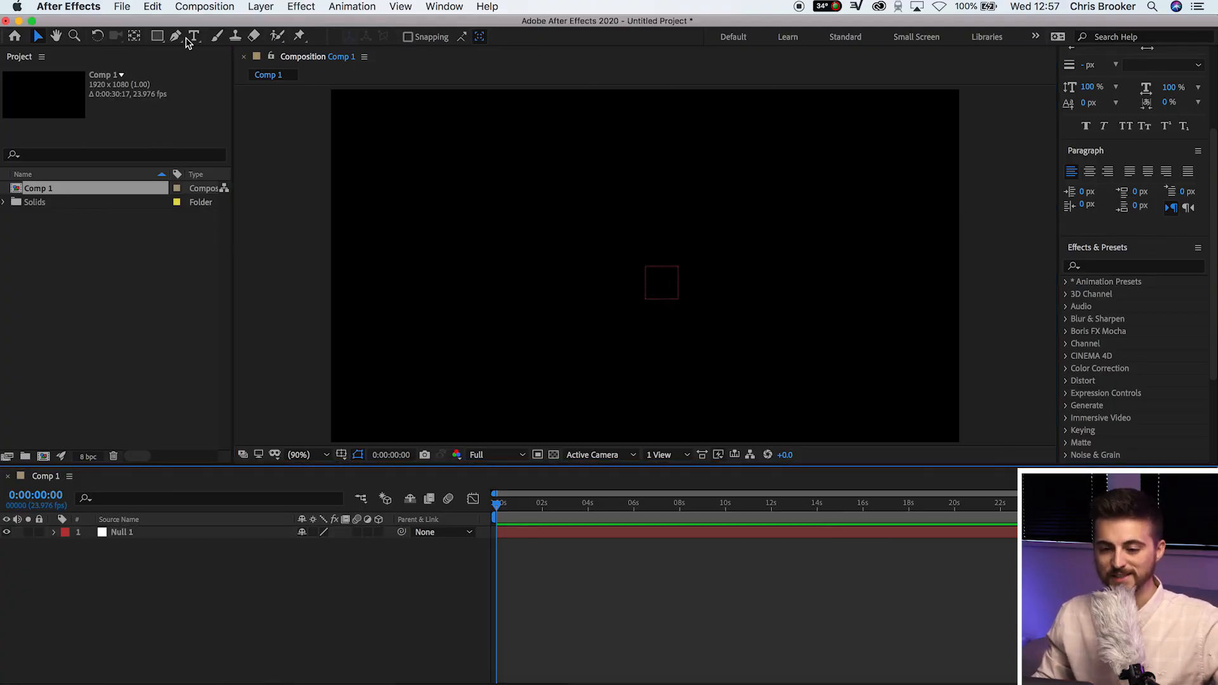
- With the Horizontal Type Tool, start a text layer near the top reading 'Movie'
{"action": "left_click", "coordinate": [198, 36]}
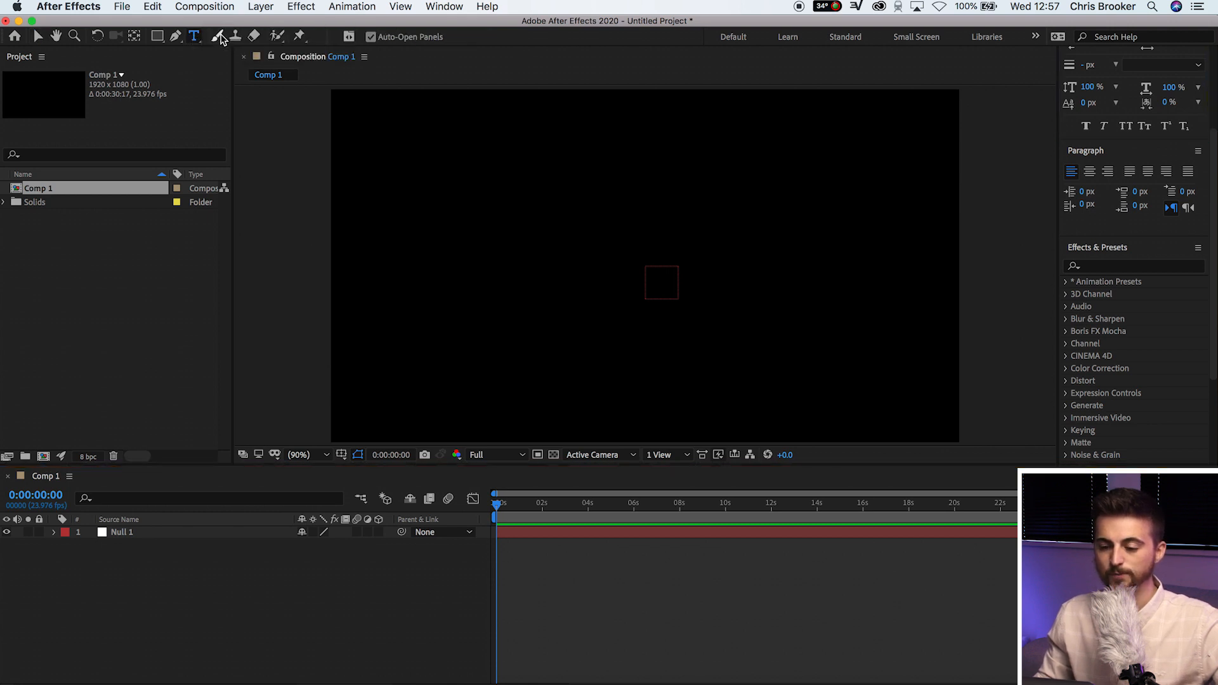
{"action": "left_click", "coordinate": [551, 178]}
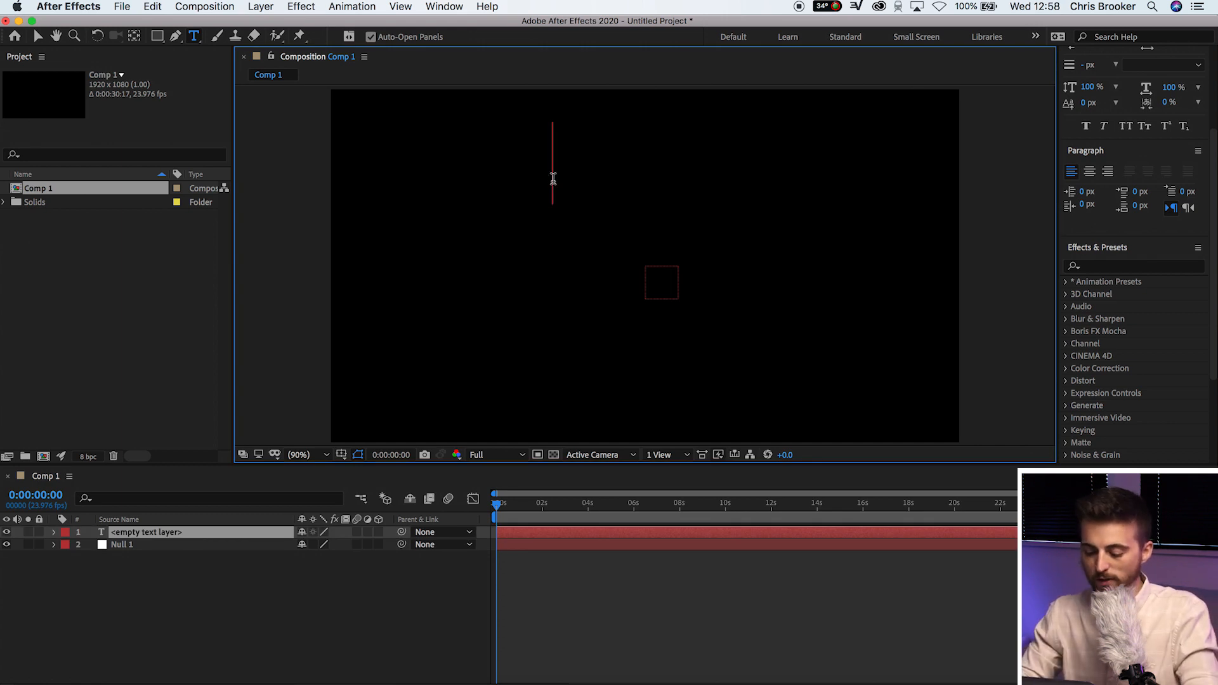
{"action": "type", "text": "Movie"}
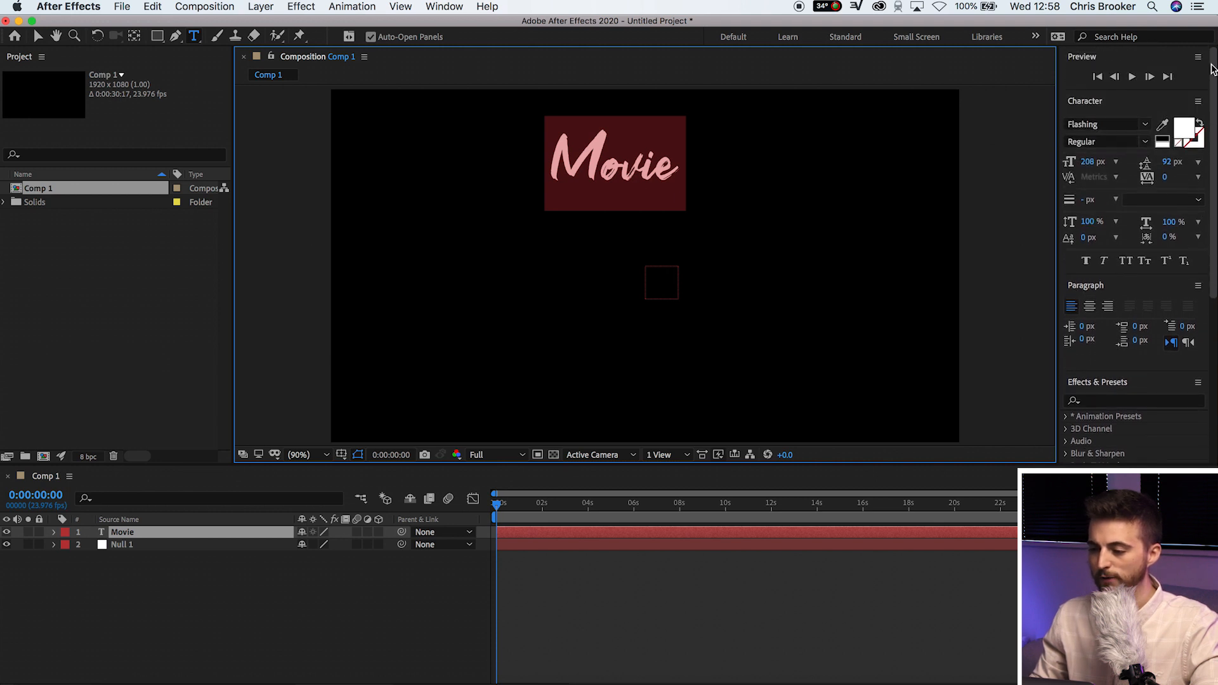
- Change the Movie text's font to Avenir Light and check the Window panel list
{"action": "left_click", "coordinate": [1144, 125]}
{"action": "type", "text": "Avenir"}
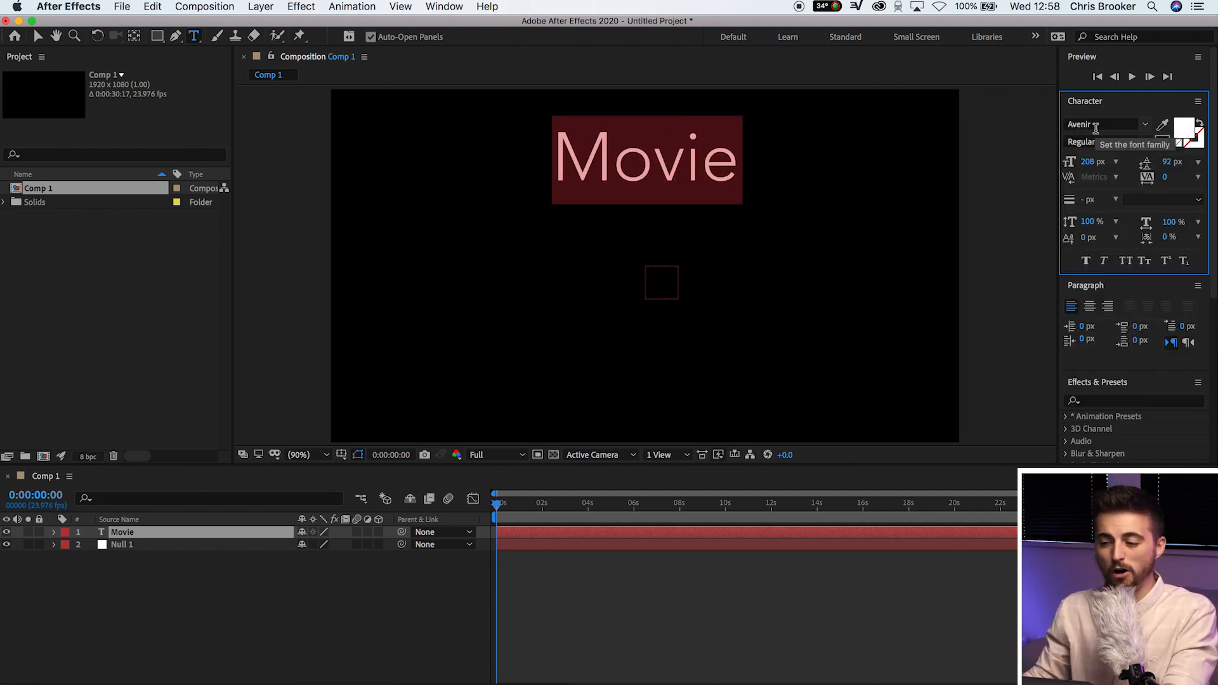
{"action": "mouse_move", "coordinate": [1077, 111]}
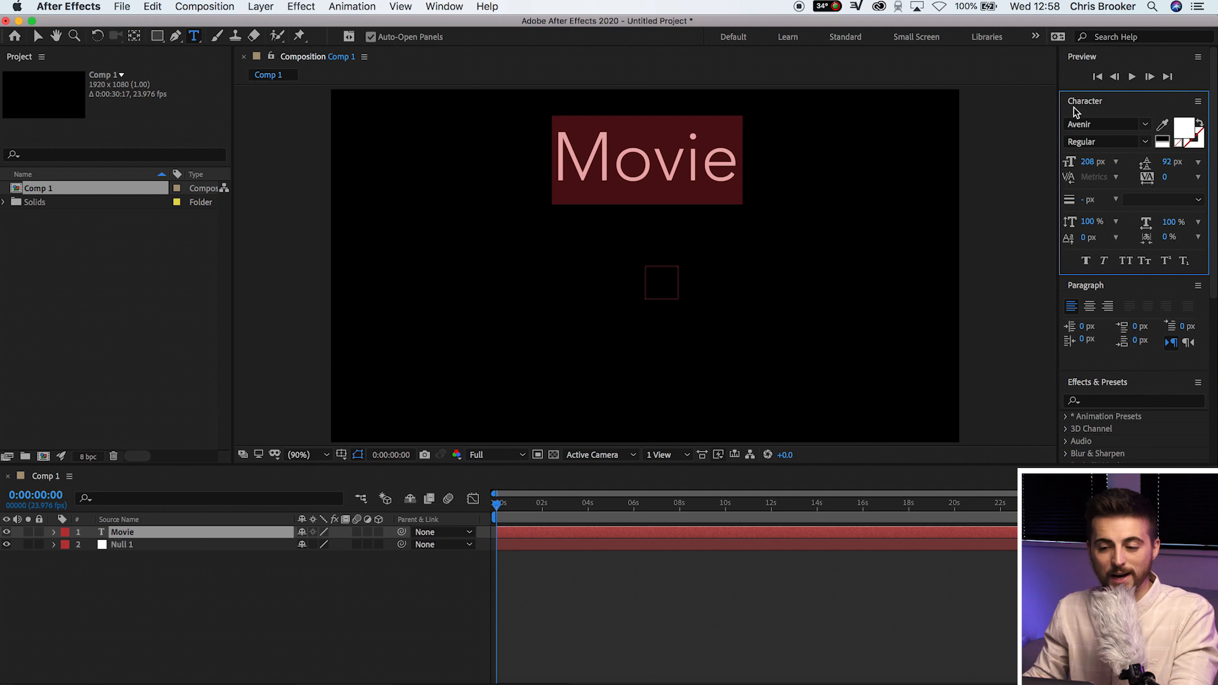
{"action": "left_click", "coordinate": [444, 7]}
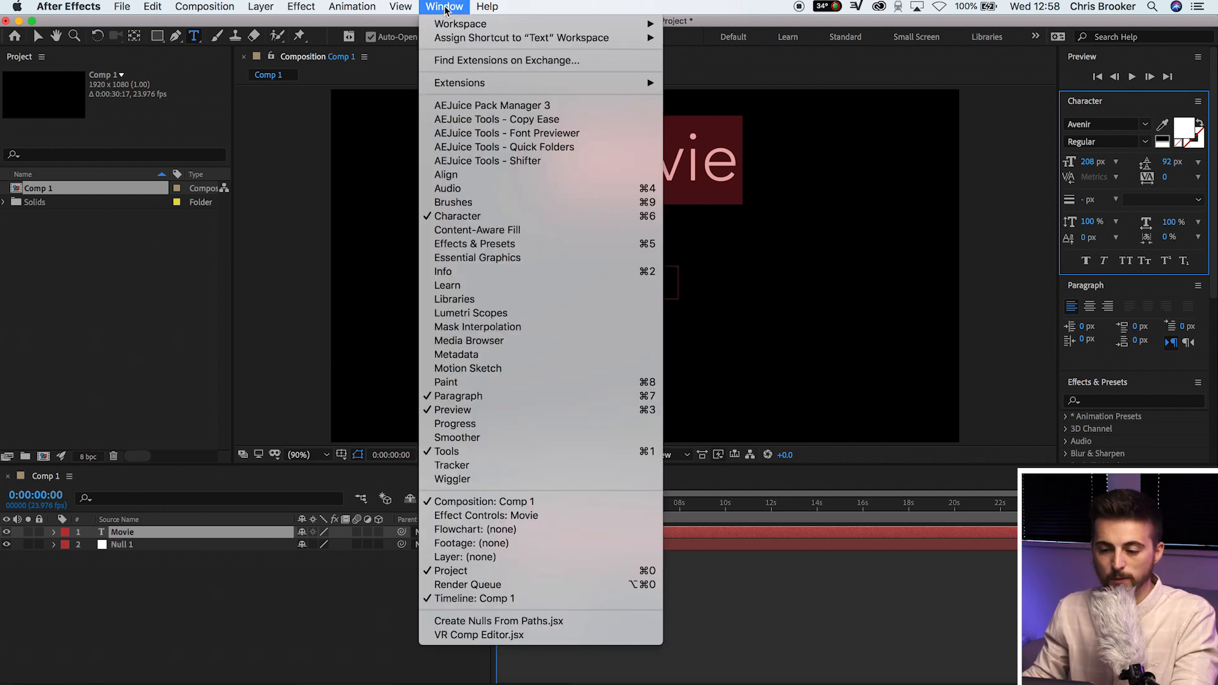
{"action": "mouse_move", "coordinate": [469, 216]}
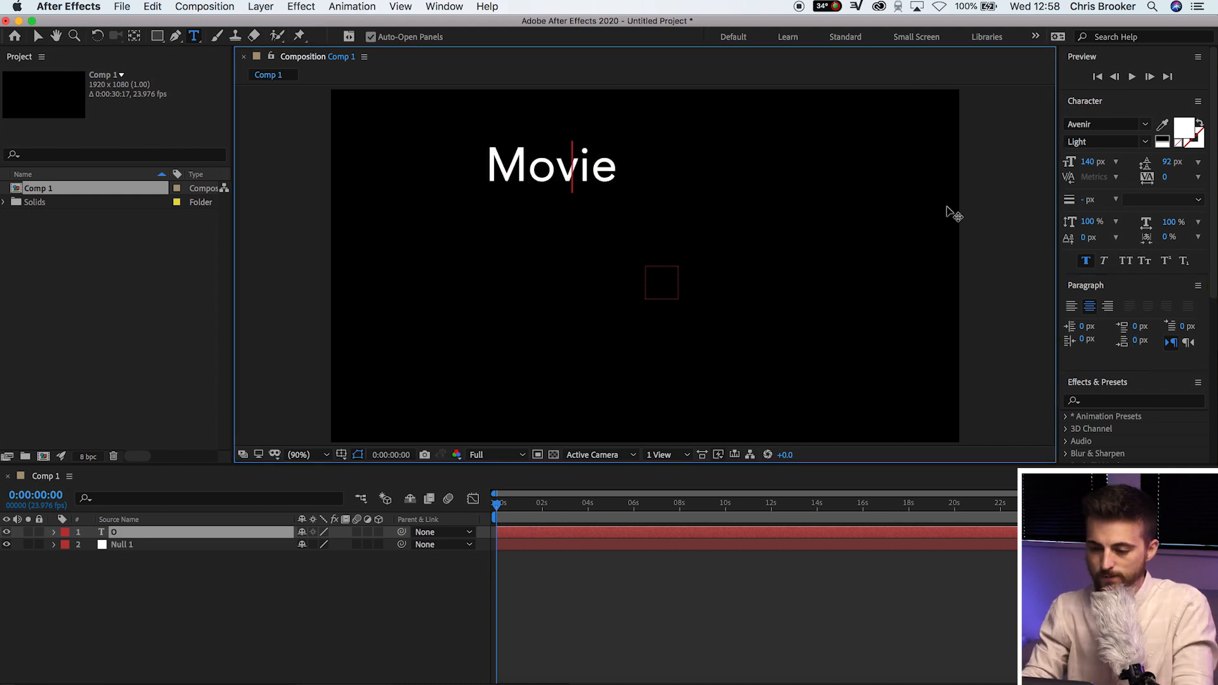
- Retype the title as 'MOVIE CREDITS' and show the grid overlay for alignment
{"action": "type", "text": "MOVIE CREDITS"}
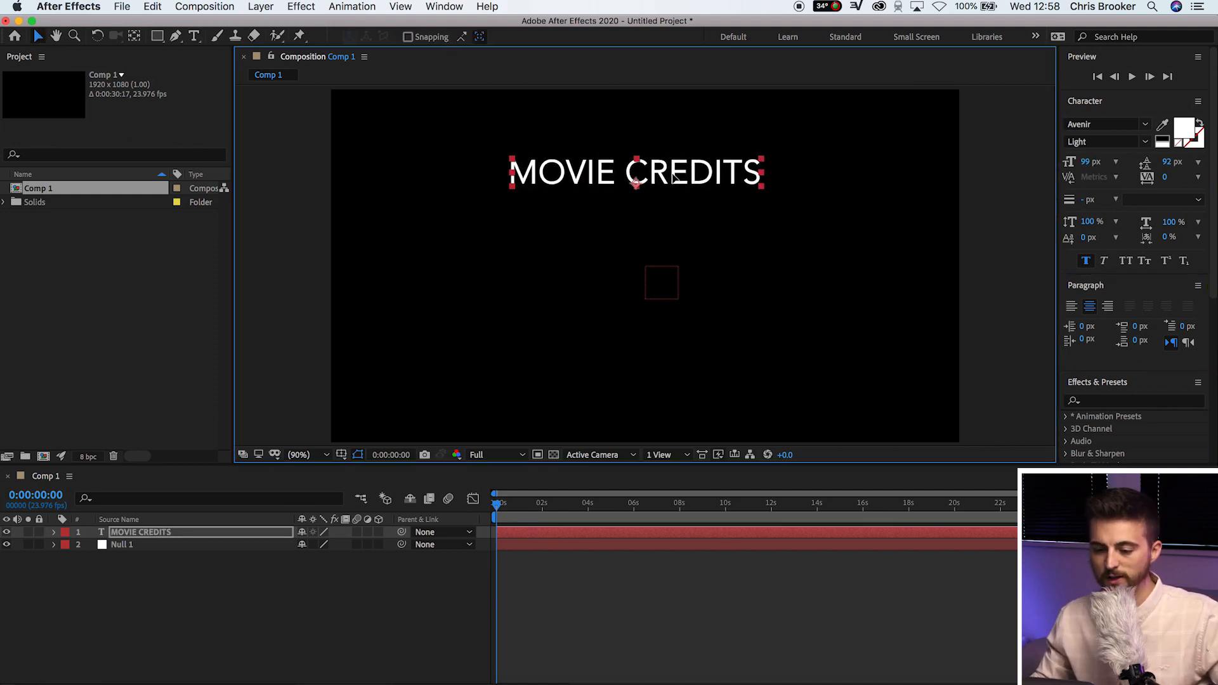
{"action": "left_click", "coordinate": [345, 454]}
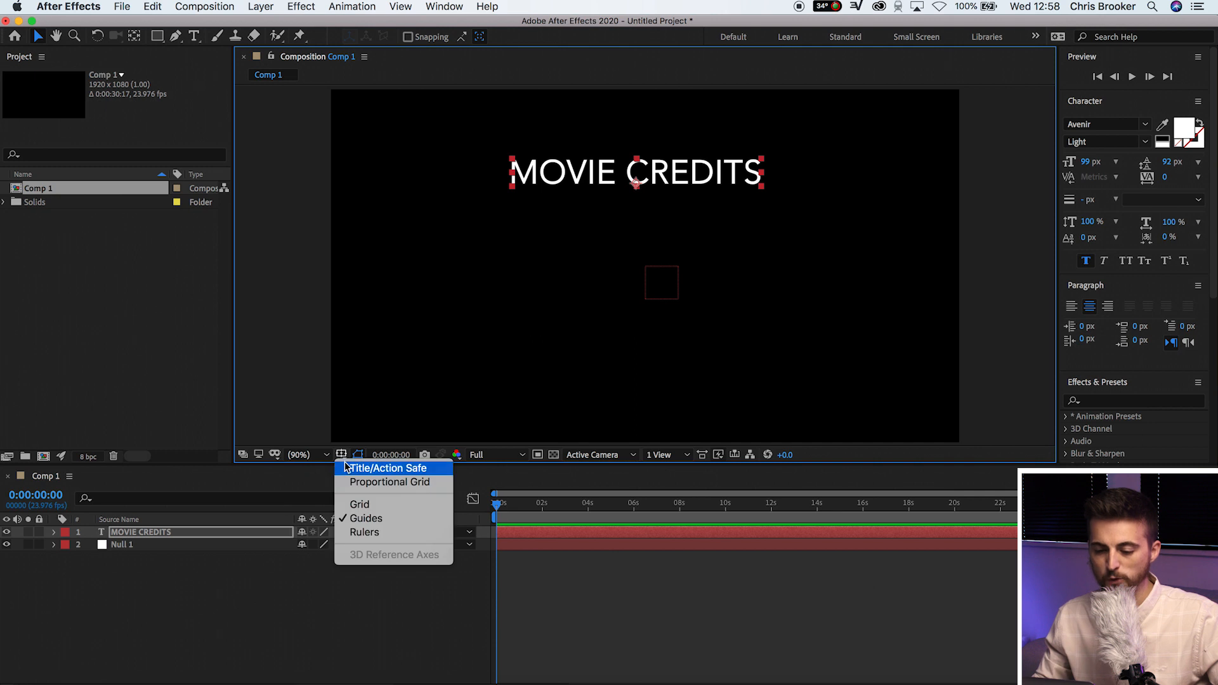
{"action": "left_click", "coordinate": [359, 504]}
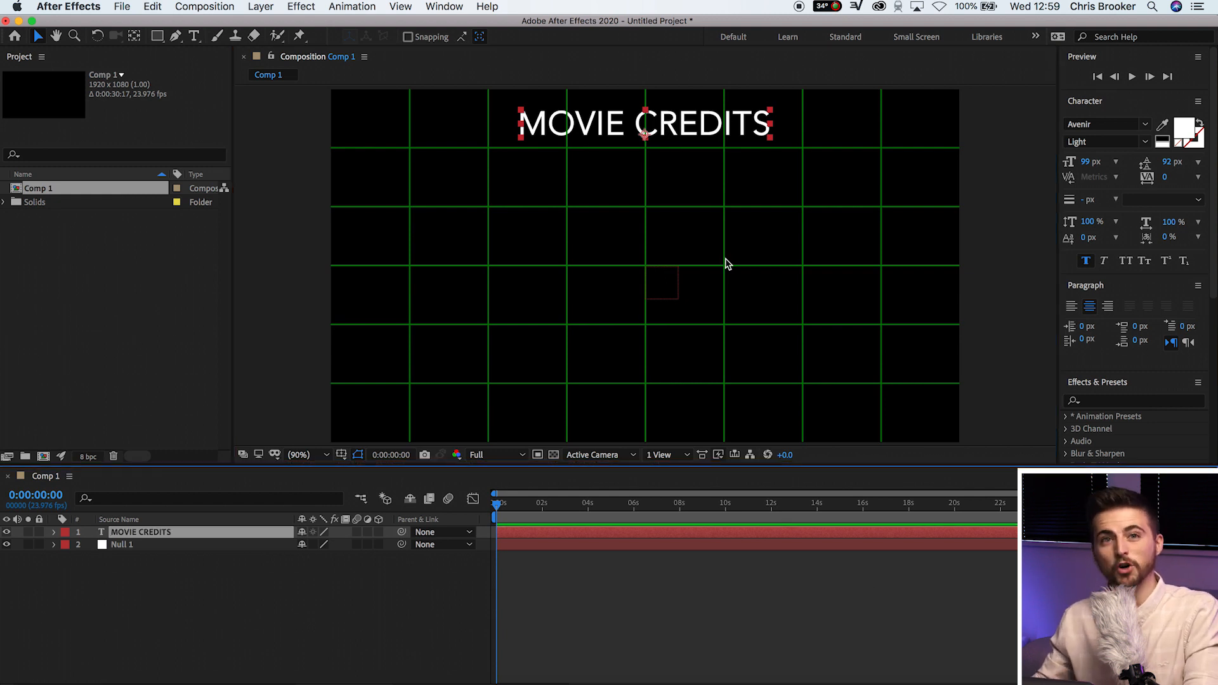
{"action": "mouse_move", "coordinate": [620, 249]}
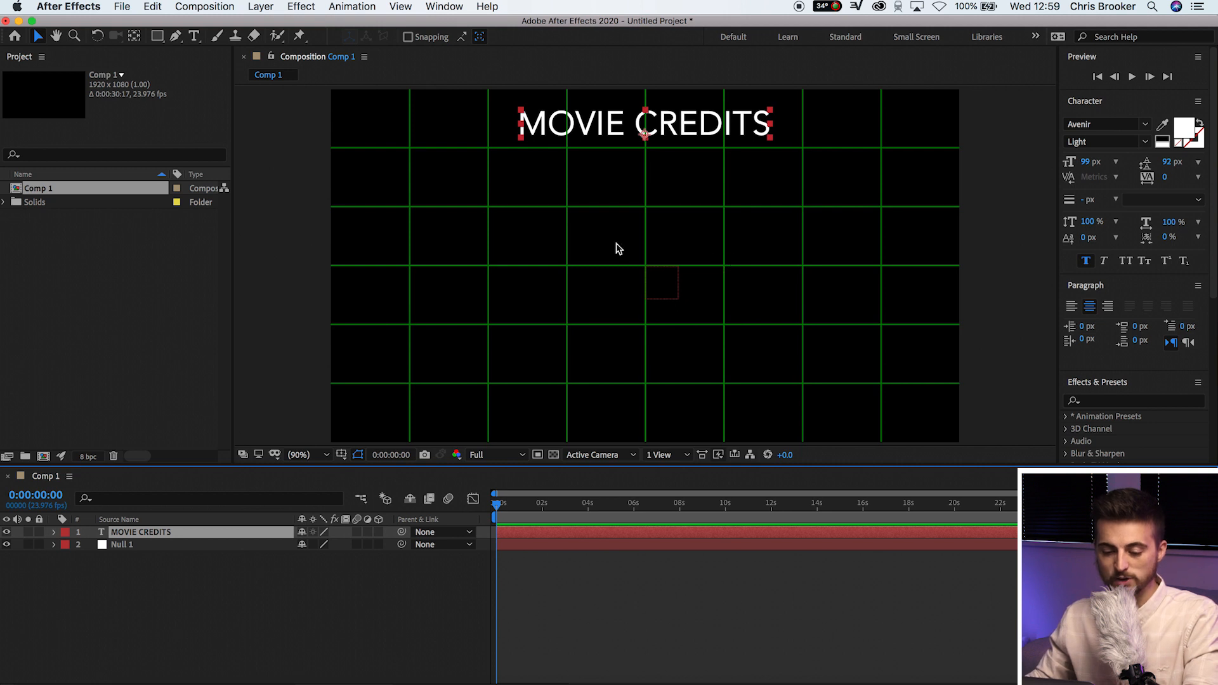
{"action": "mouse_move", "coordinate": [416, 566]}
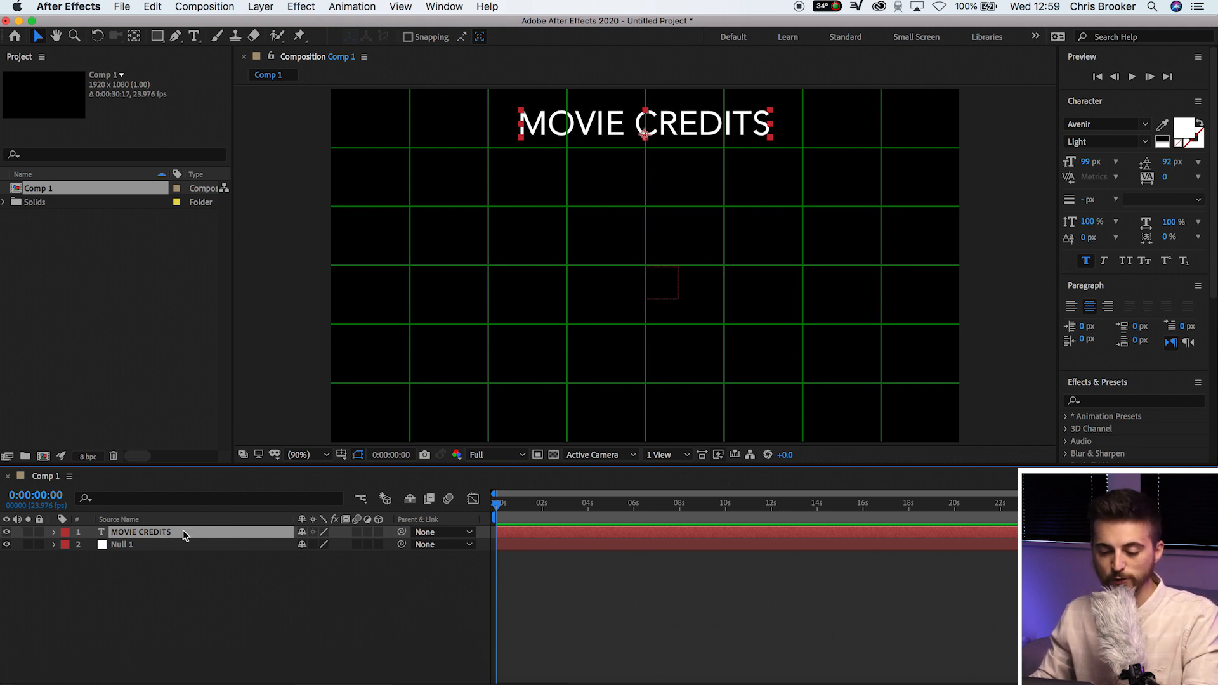
{"action": "mouse_move", "coordinate": [401, 533]}
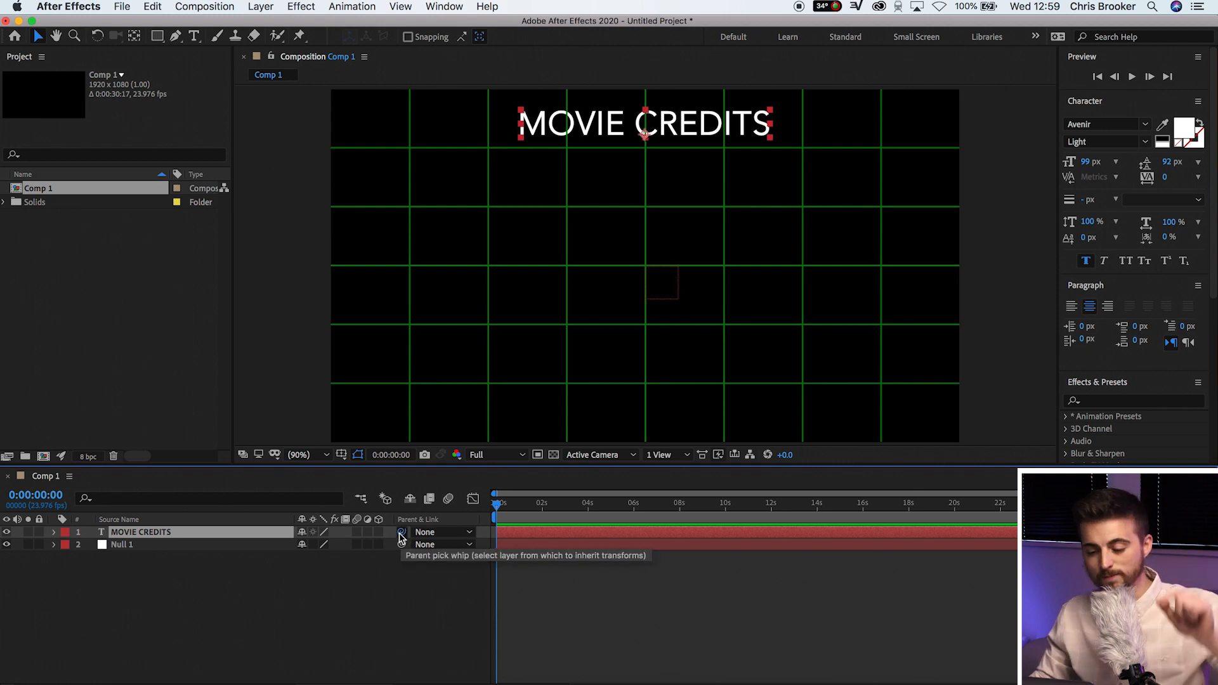
- Pick-whip the MOVIE CREDITS layer onto Null 1 to parent it
{"action": "left_click_drag", "start_coordinate": [400, 531], "coordinate": [178, 544]}
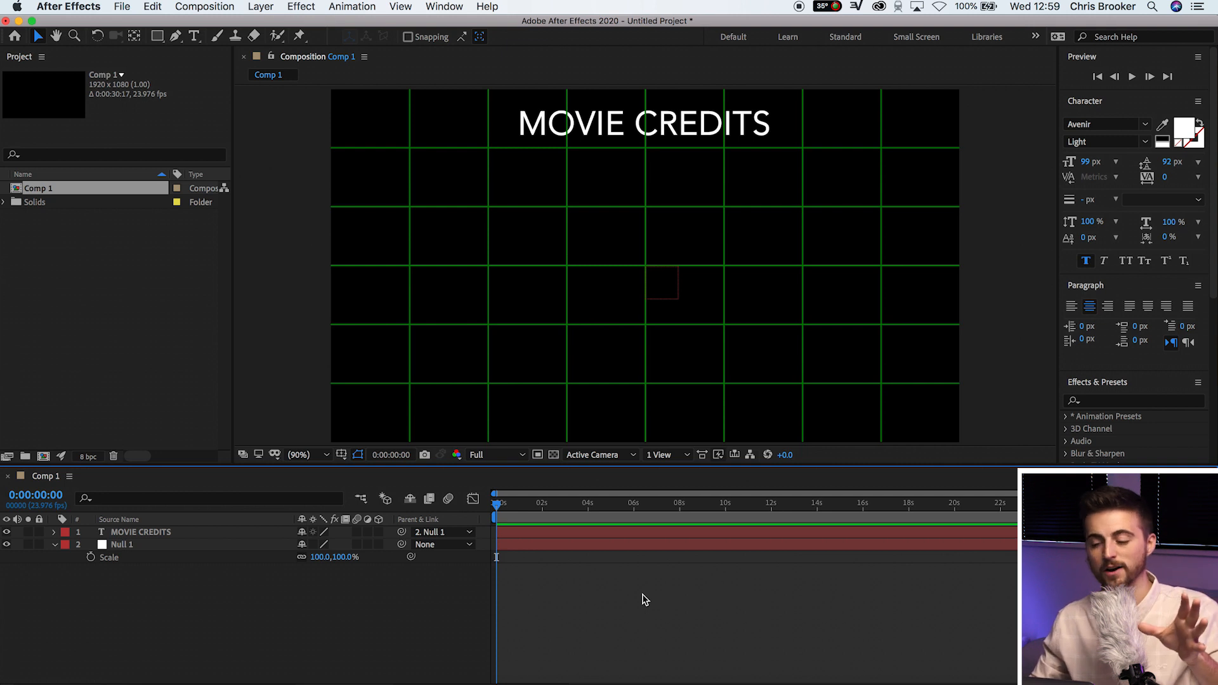
{"action": "mouse_move", "coordinate": [636, 601]}
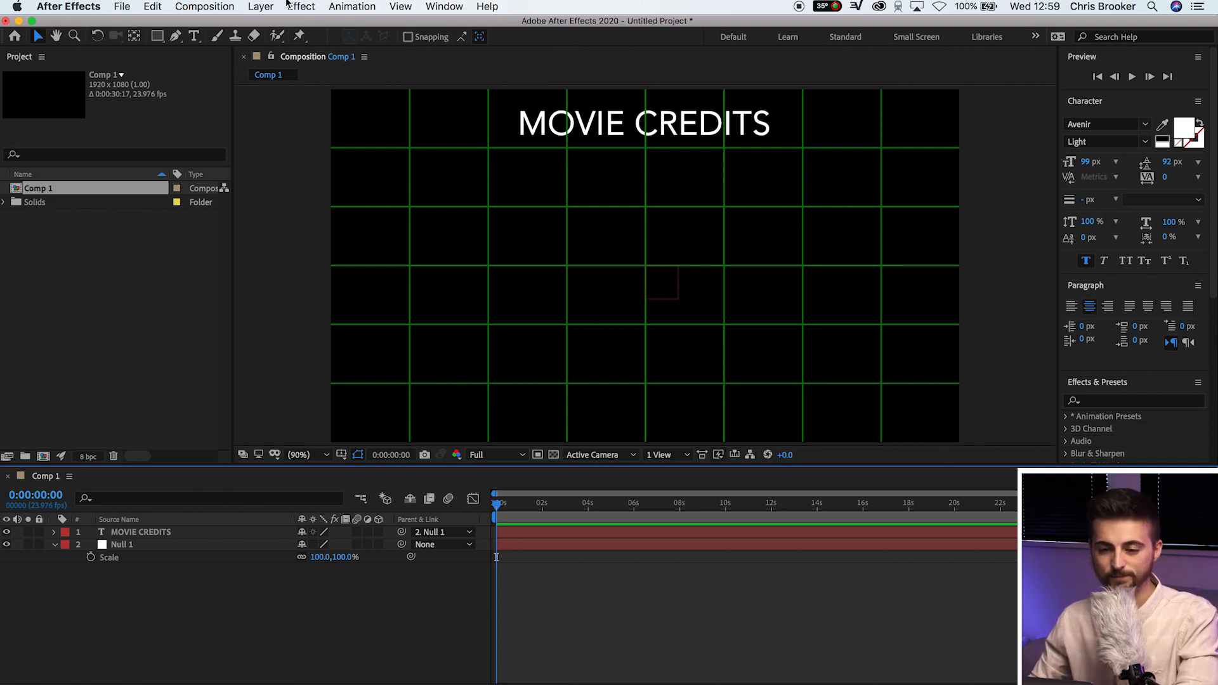
{"action": "mouse_move", "coordinate": [196, 36]}
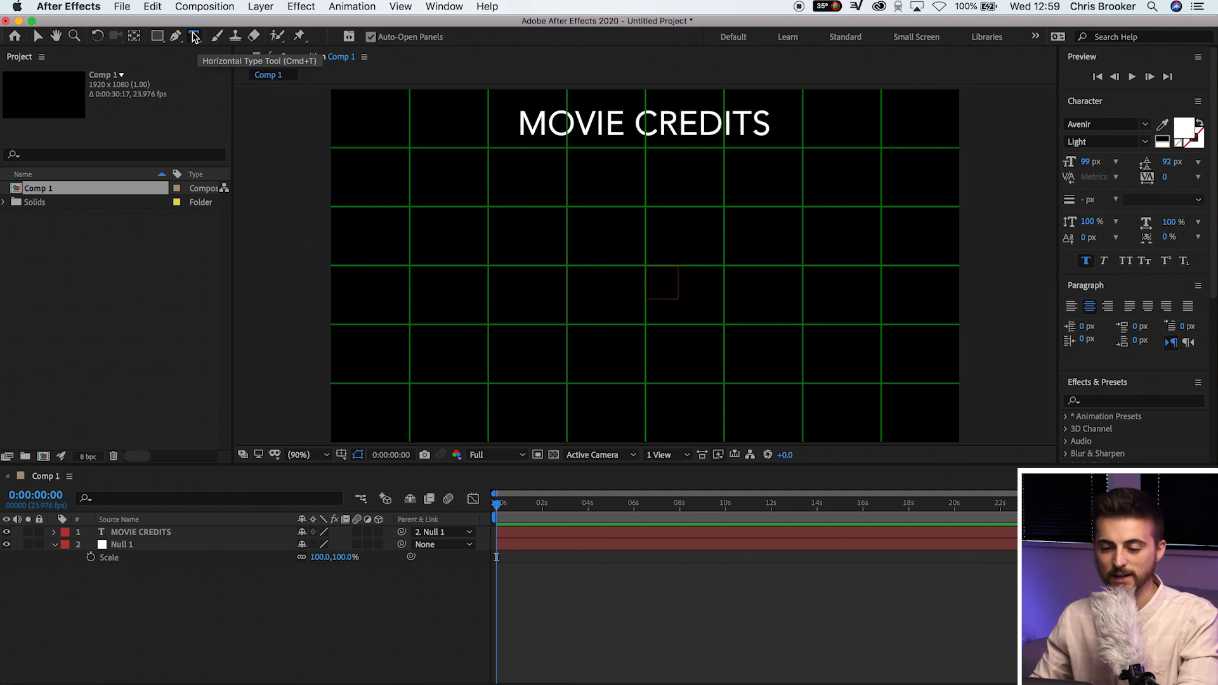
- Create a roles column: Director, Camera Operator, DOP, Editor, Sound Engineer, Post, each on its own line
{"action": "left_click", "coordinate": [484, 254]}
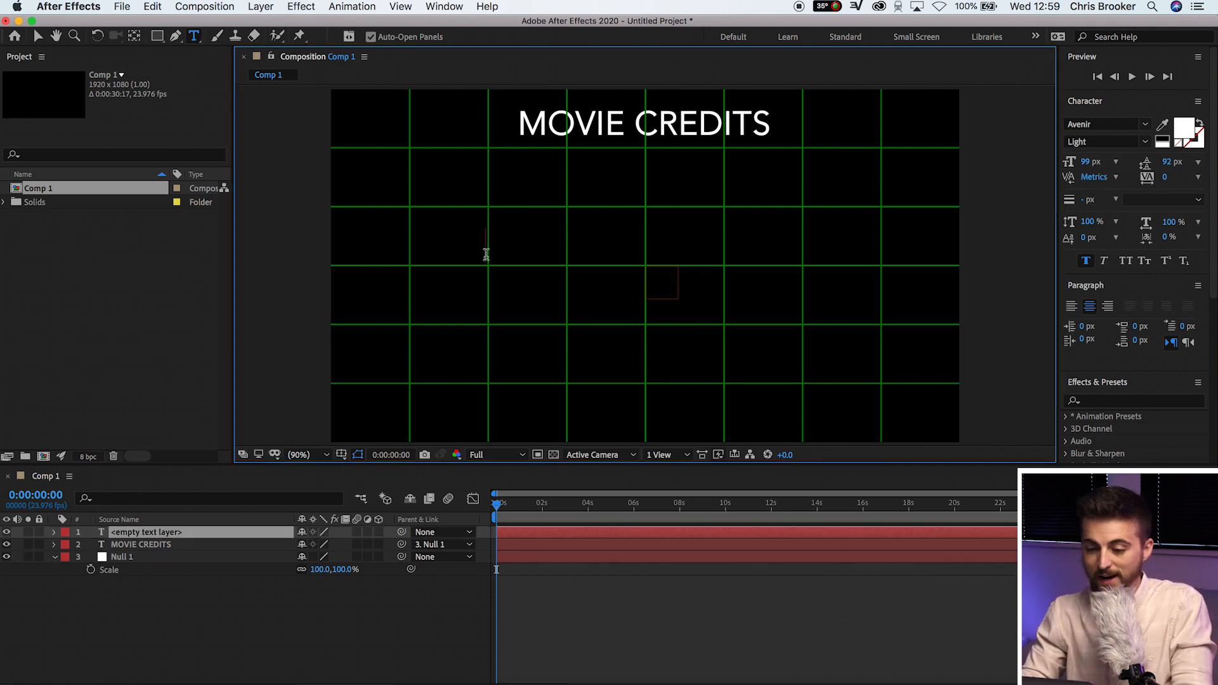
{"action": "type", "text": "Director"}
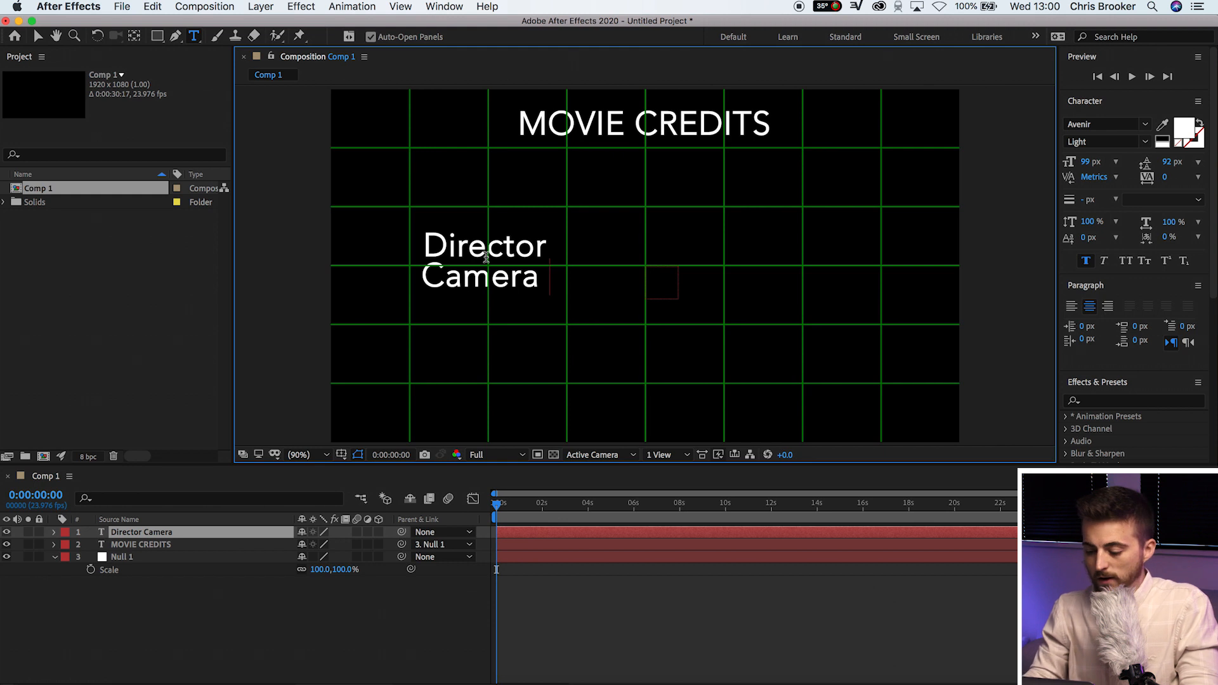
{"action": "type", "text": "Operator"}
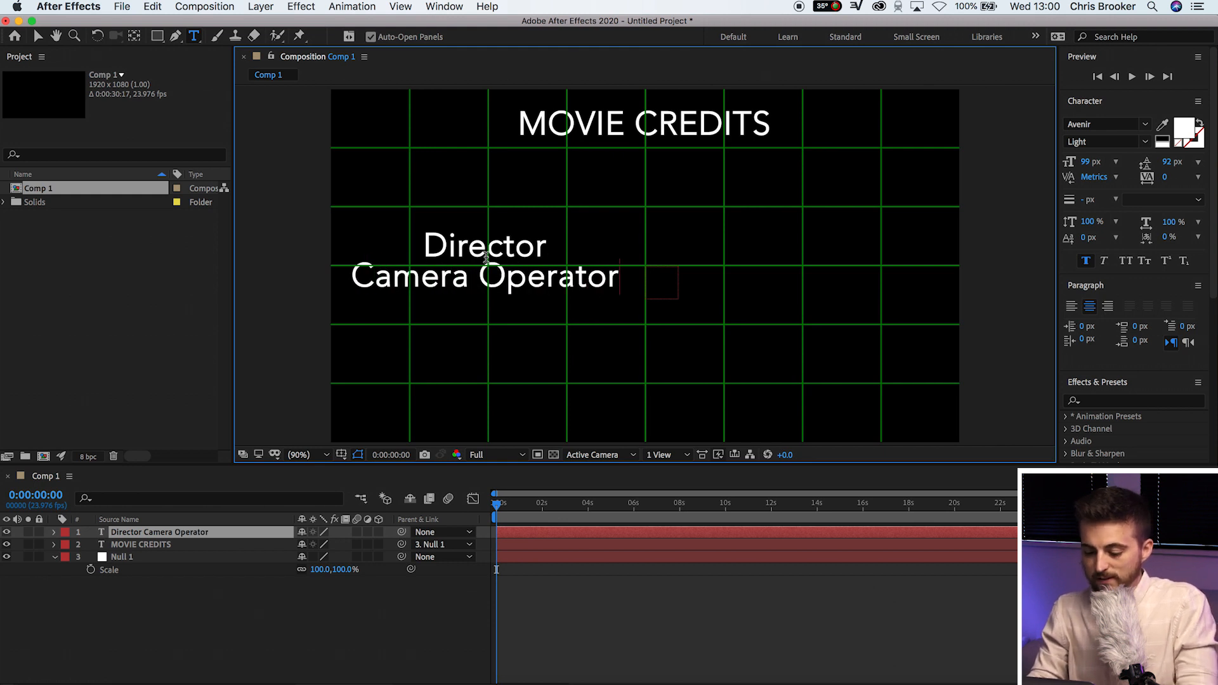
{"action": "type", "text": "DOP E"}
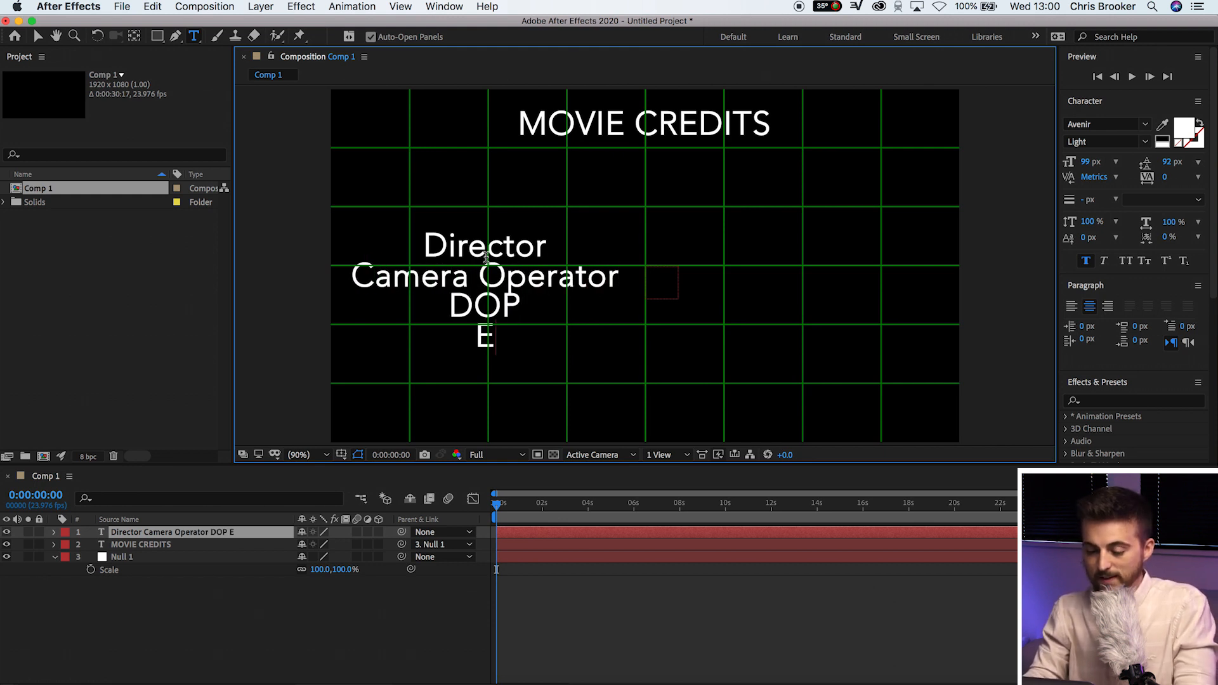
{"action": "type", "text": "ditor"}
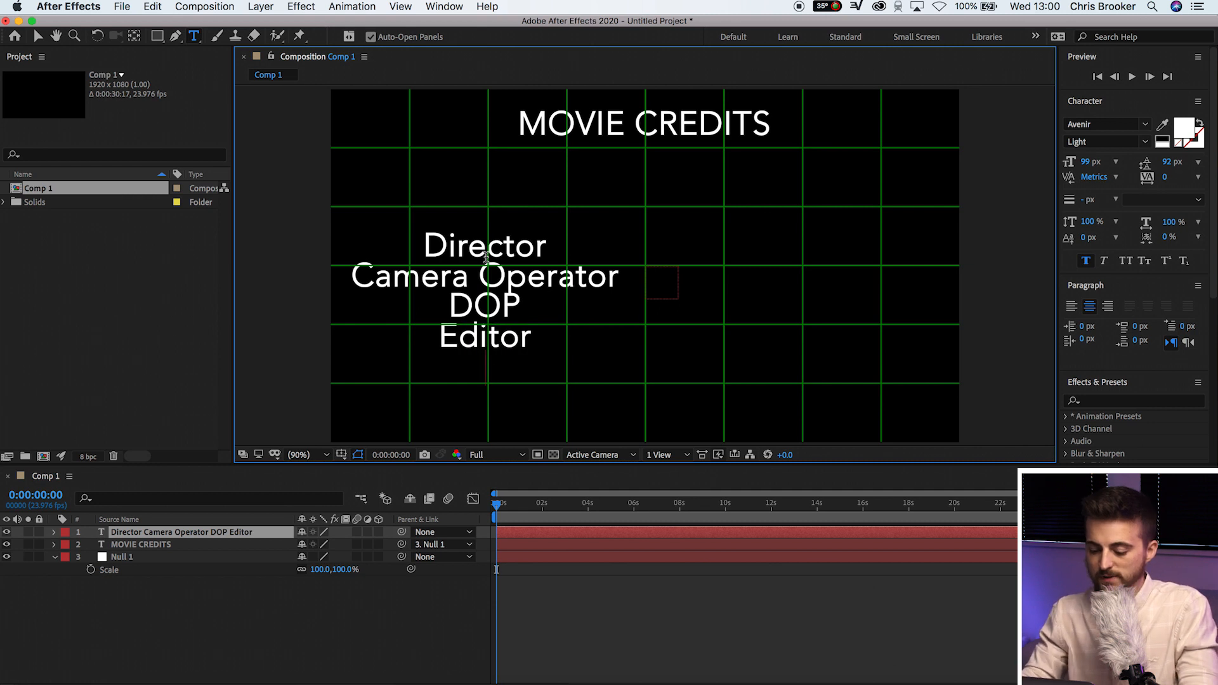
{"action": "type", "text": "Sound Engi"}
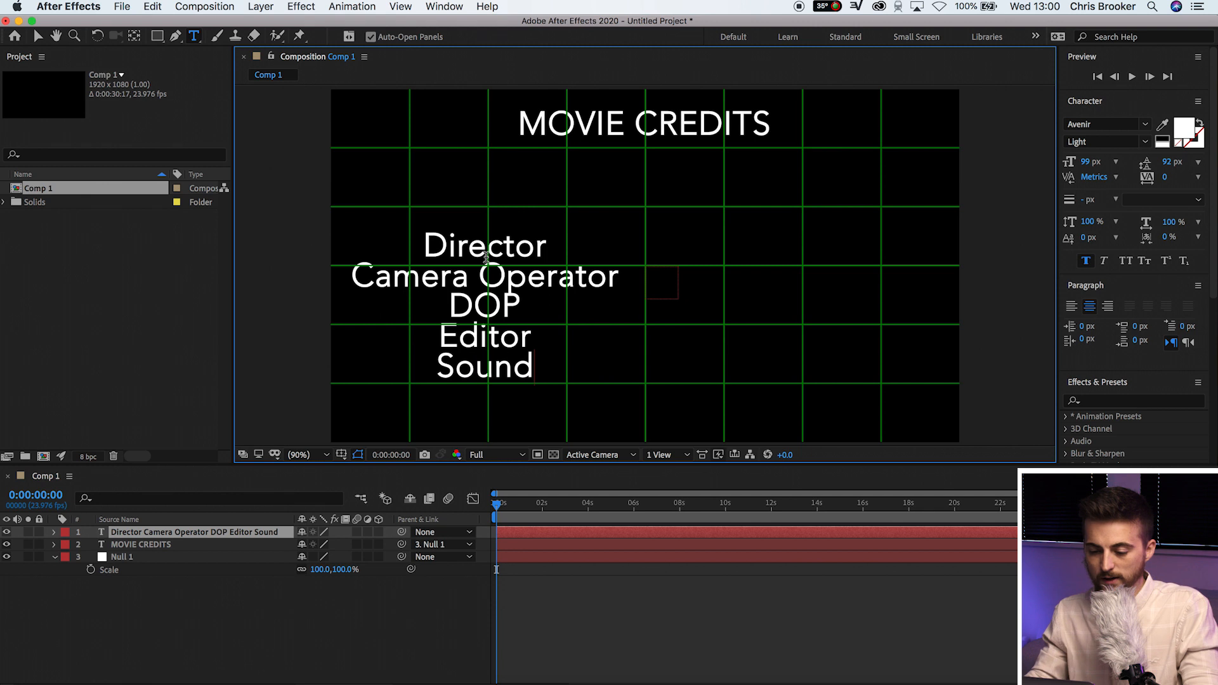
{"action": "type", "text": "Post"}
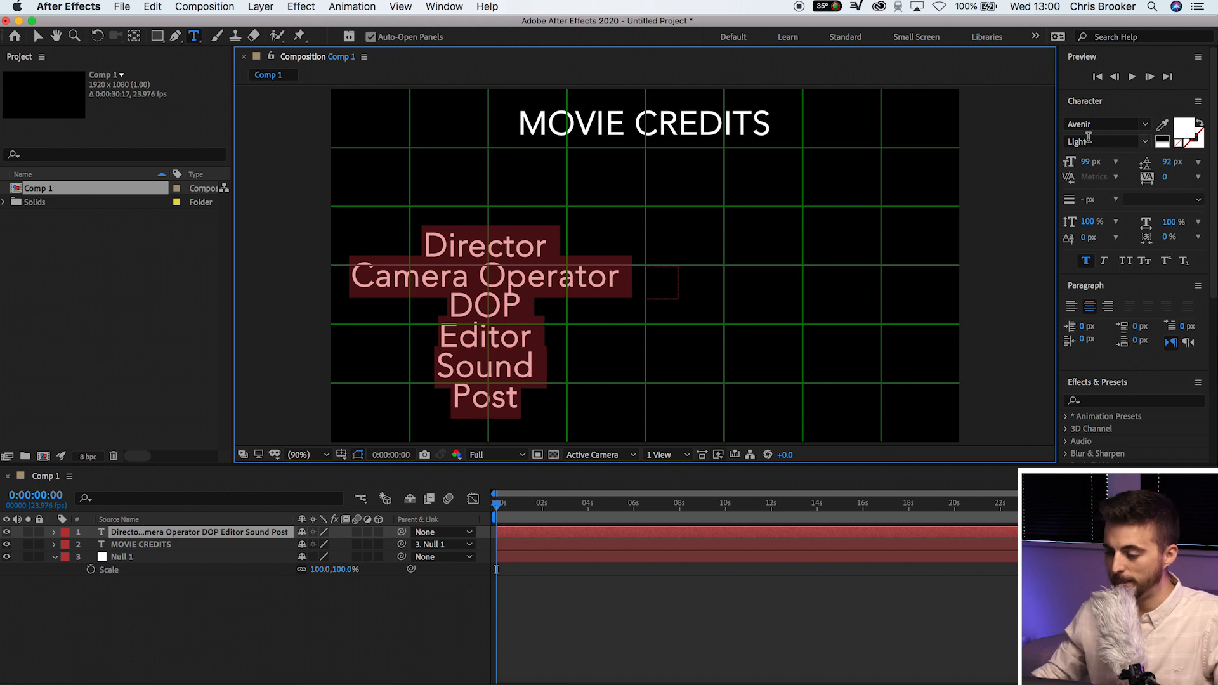
- Resize the roles text to 62 px and select the duplicated role column layer
{"action": "type", "text": "62"}
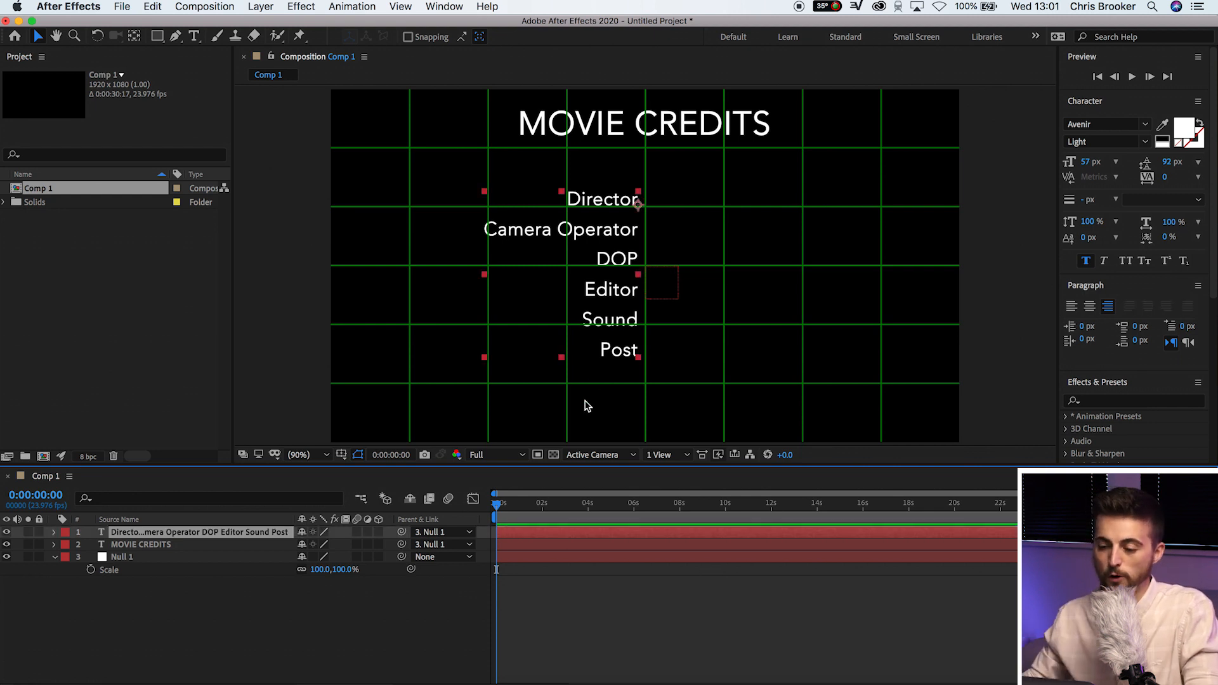
{"action": "mouse_move", "coordinate": [624, 276]}
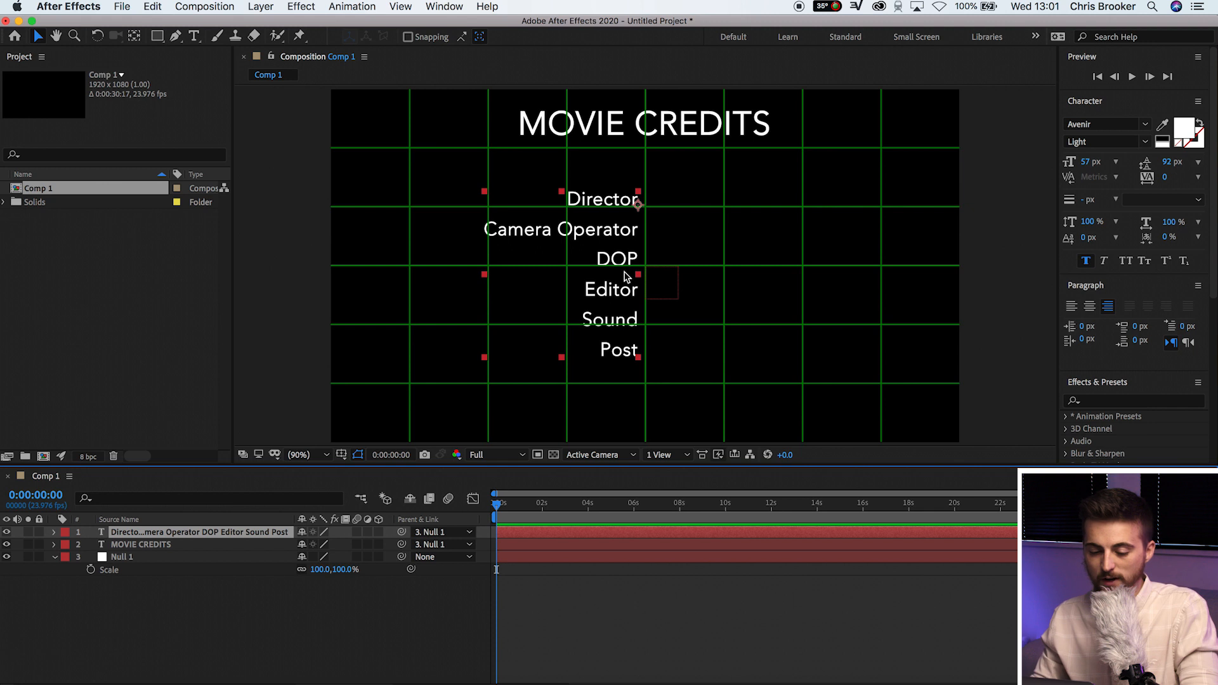
{"action": "mouse_move", "coordinate": [227, 530]}
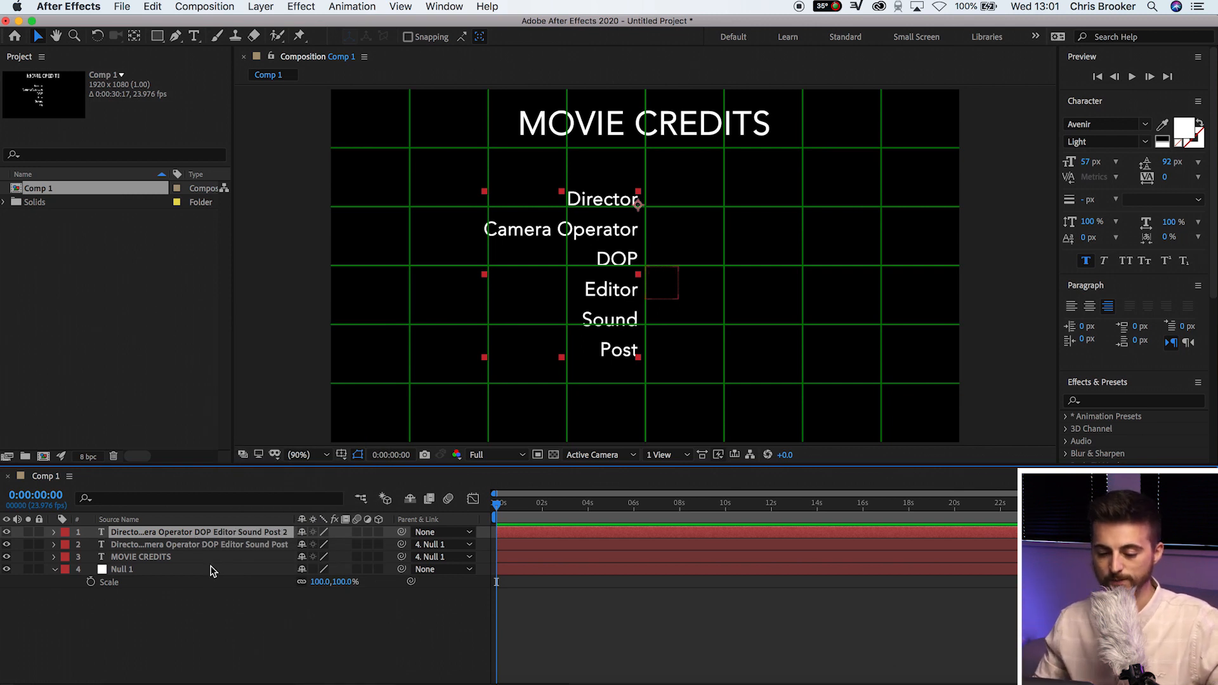
{"action": "left_click", "coordinate": [53, 531]}
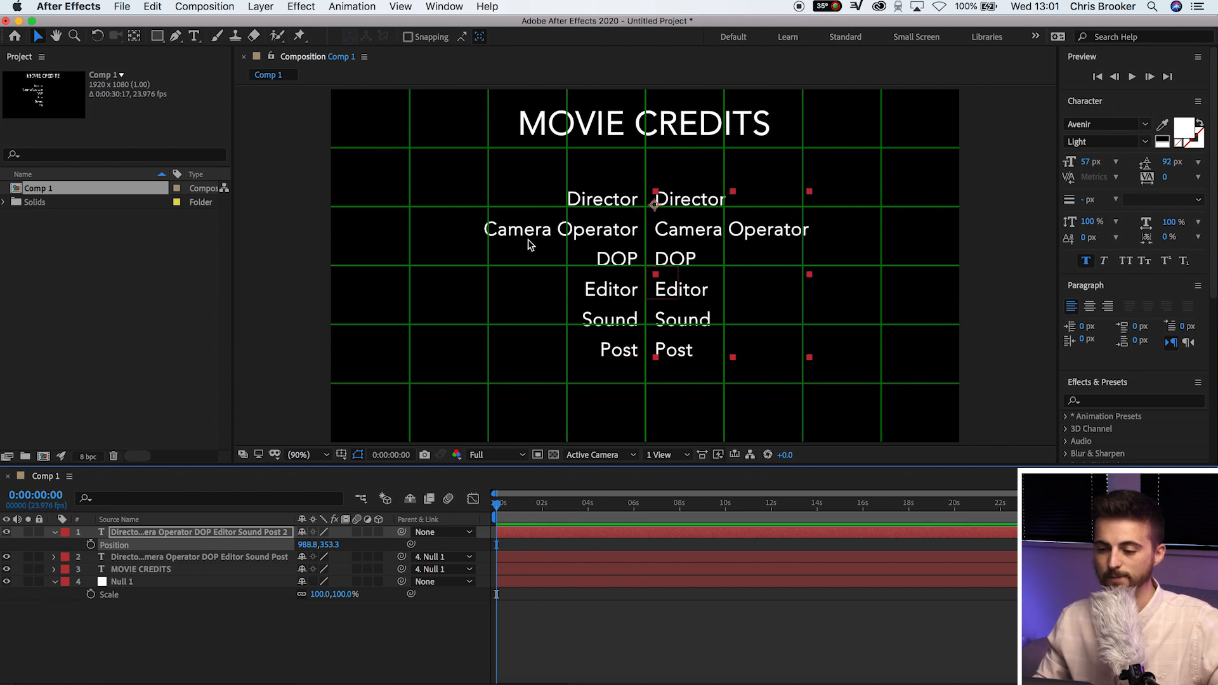
{"action": "mouse_move", "coordinate": [653, 226]}
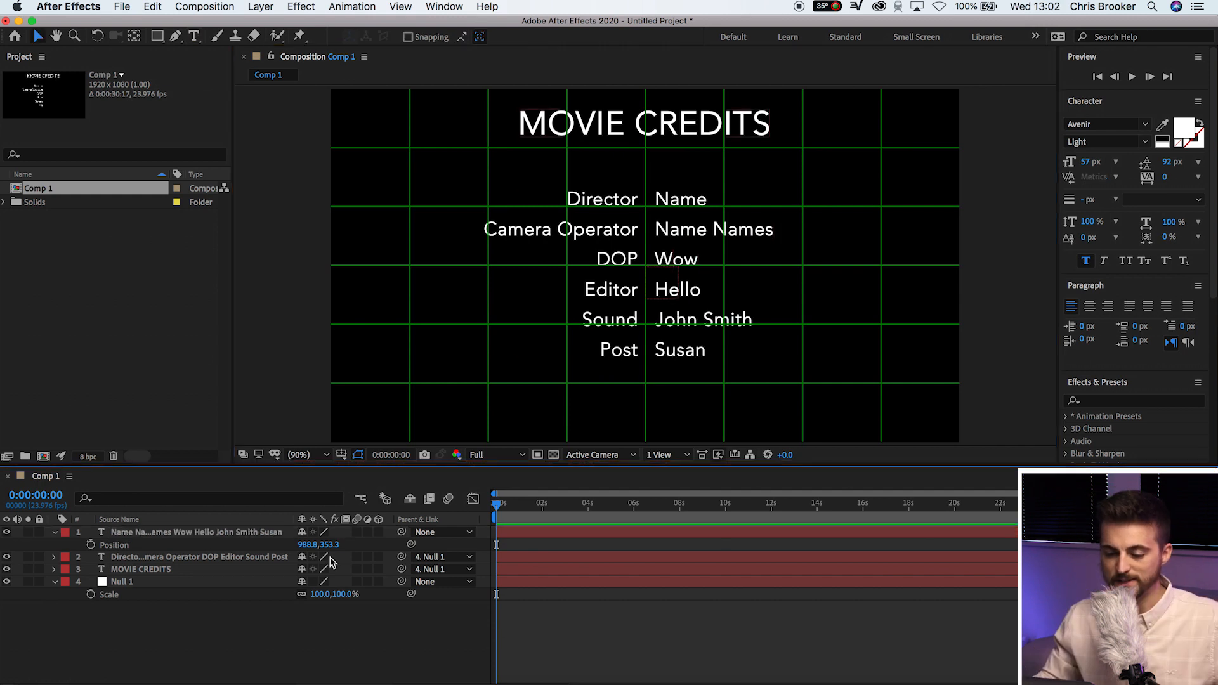
{"action": "mouse_move", "coordinate": [388, 527]}
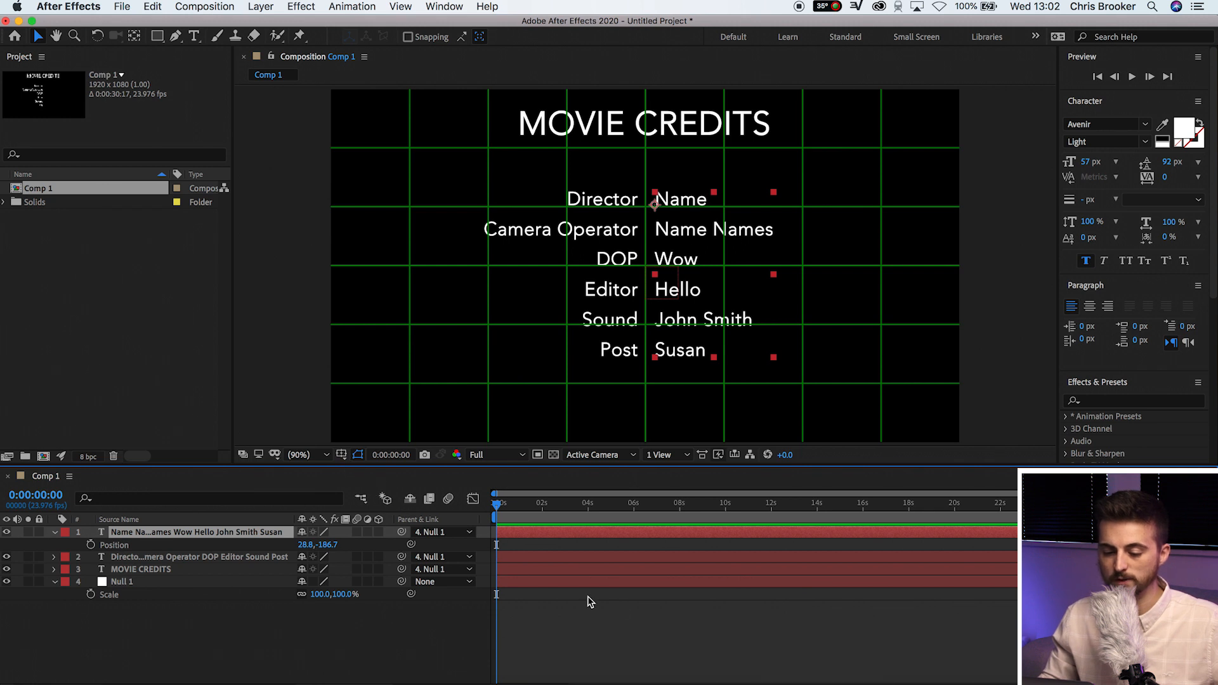
- Deselect all layers after parenting the names column to Null 1
{"action": "left_click", "coordinate": [344, 455]}
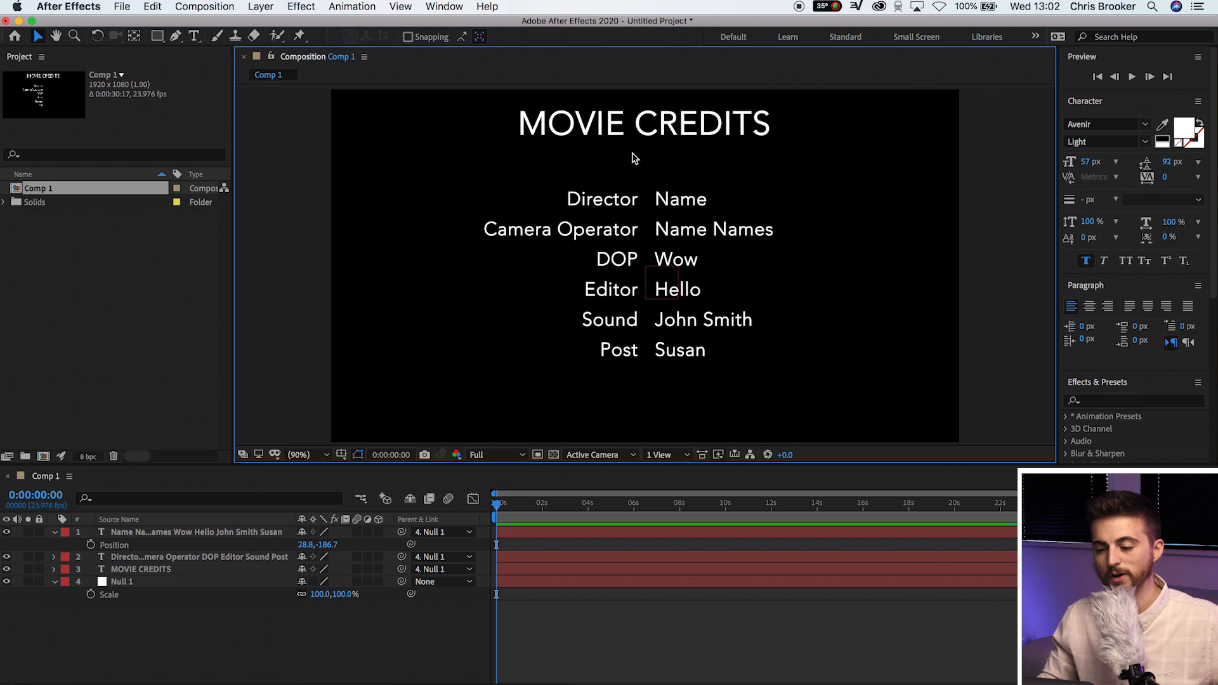
{"action": "mouse_move", "coordinate": [367, 480]}
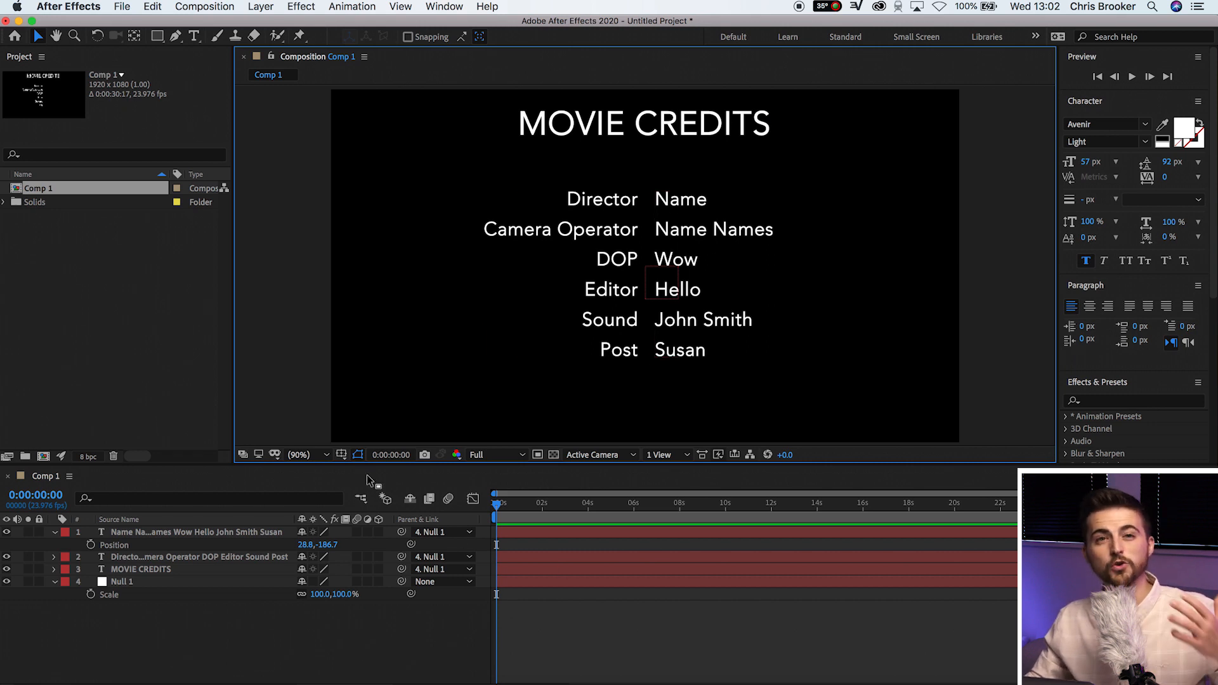
{"action": "mouse_move", "coordinate": [186, 597]}
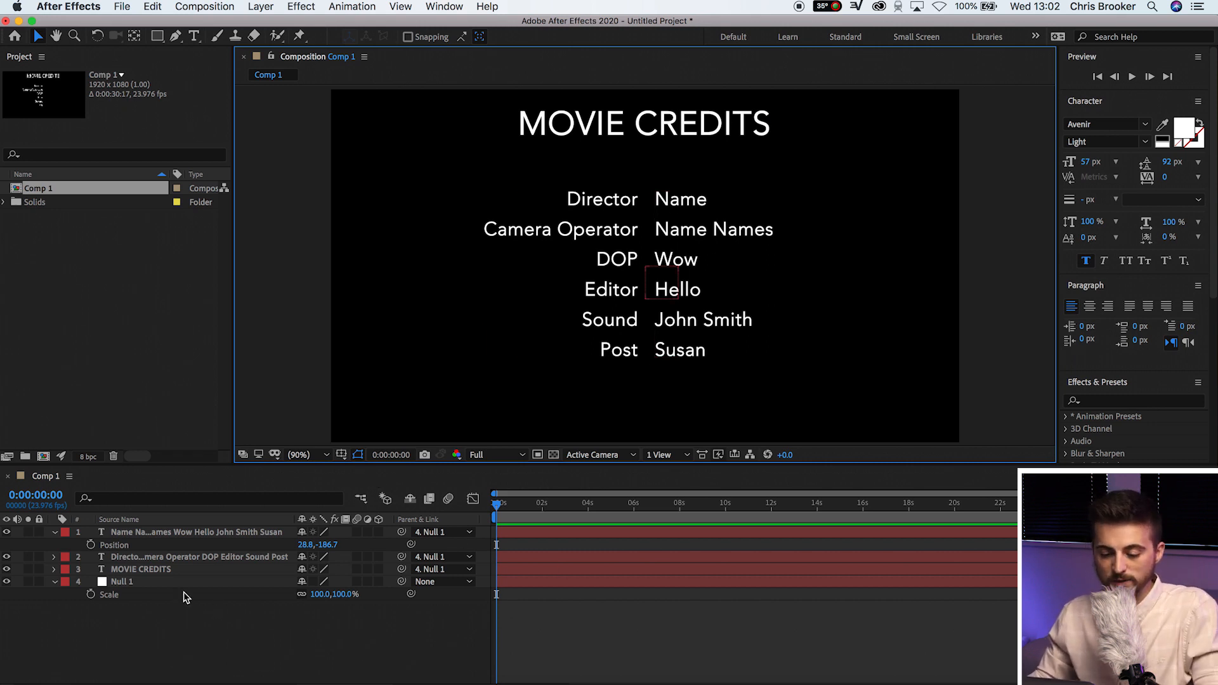
{"action": "mouse_move", "coordinate": [488, 519]}
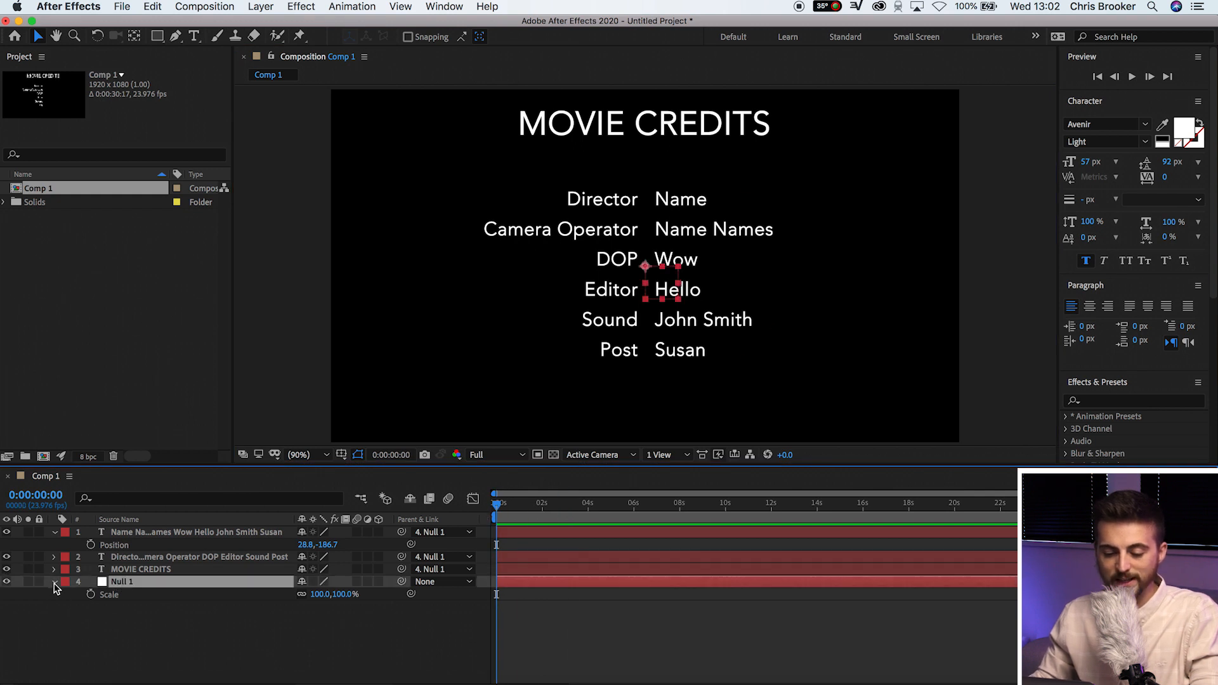
- Expand Null 1's Transform properties and move the time indicator to a later point
{"action": "left_click", "coordinate": [53, 581]}
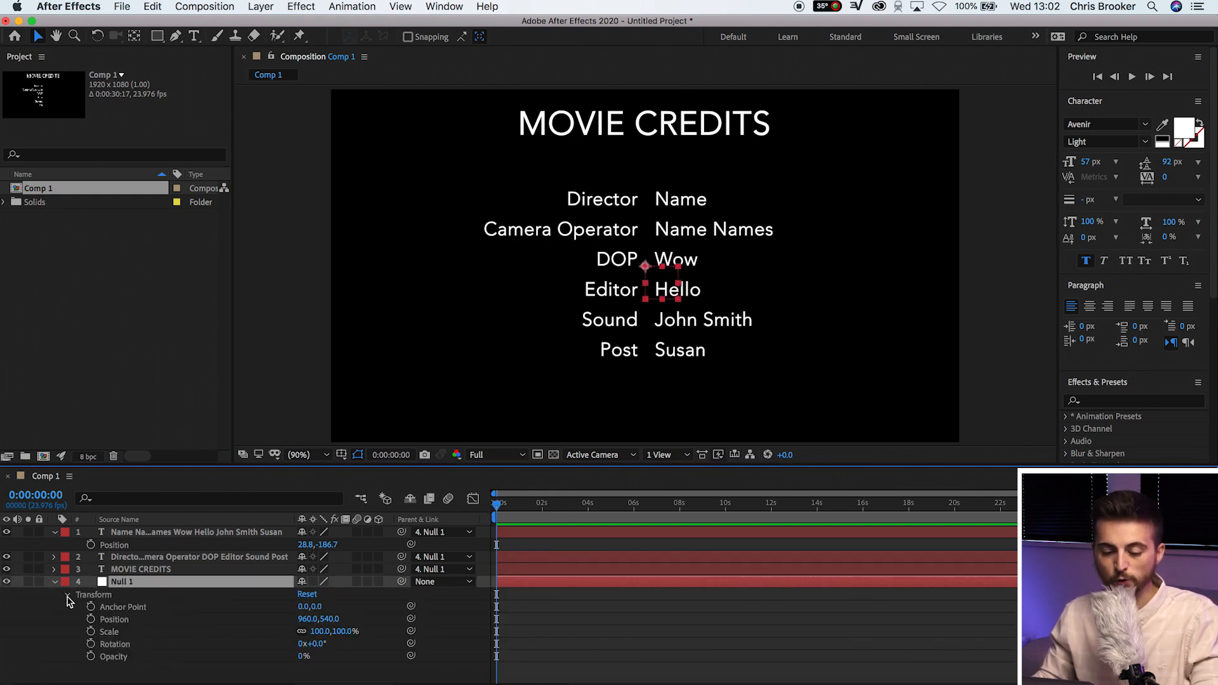
{"action": "left_click", "coordinate": [63, 595]}
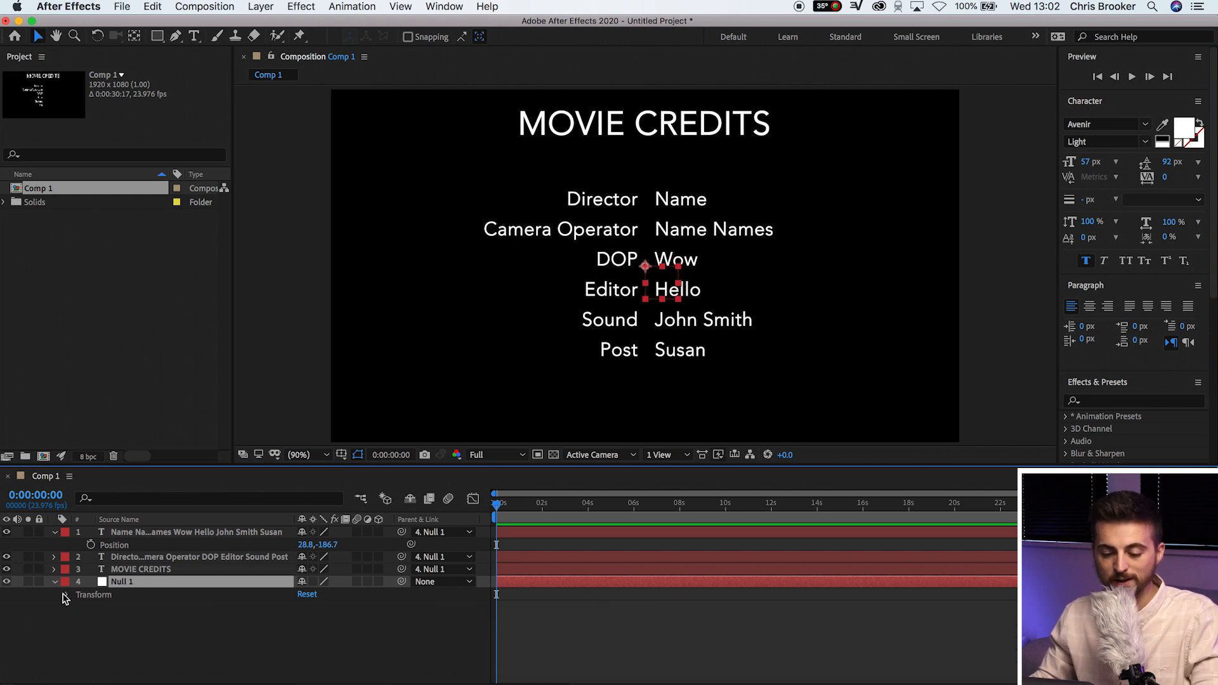
{"action": "left_click", "coordinate": [54, 582]}
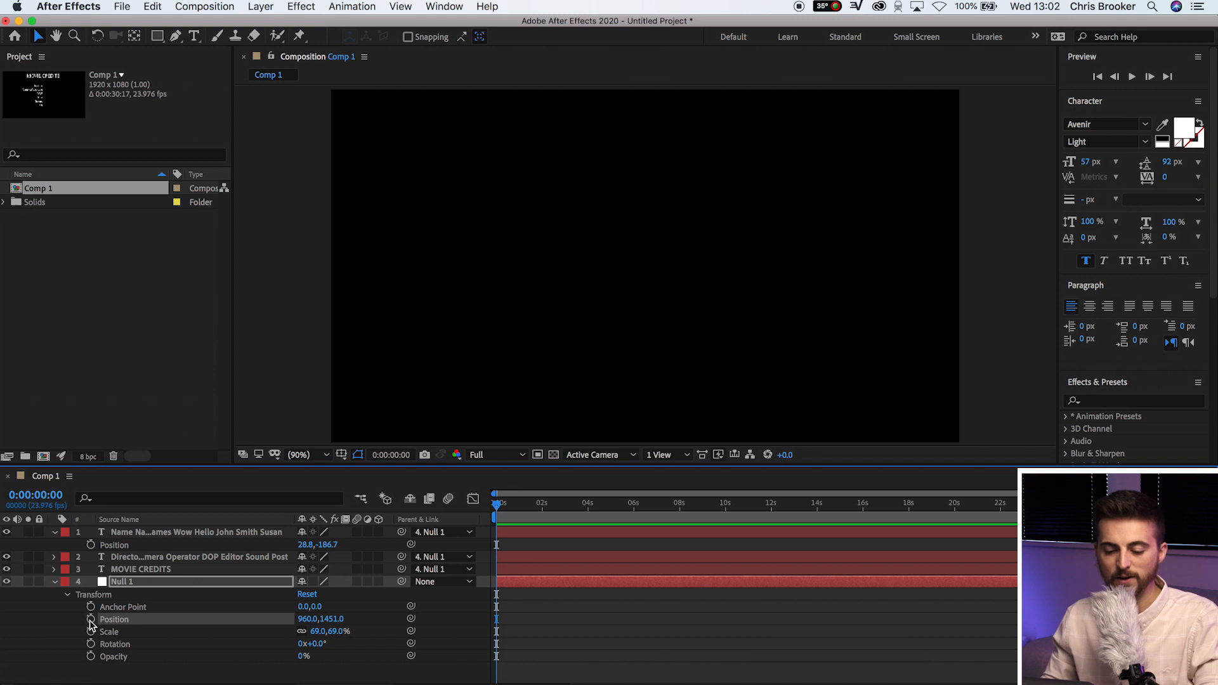
{"action": "mouse_move", "coordinate": [82, 622]}
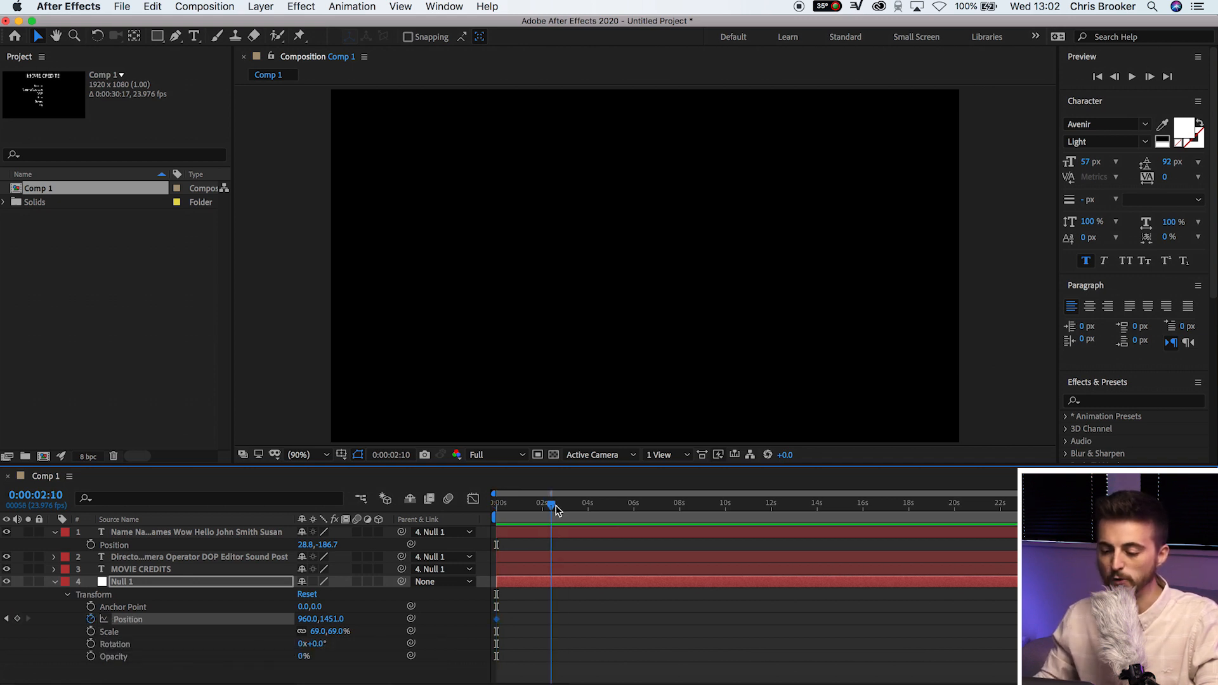
{"action": "left_click", "coordinate": [727, 504]}
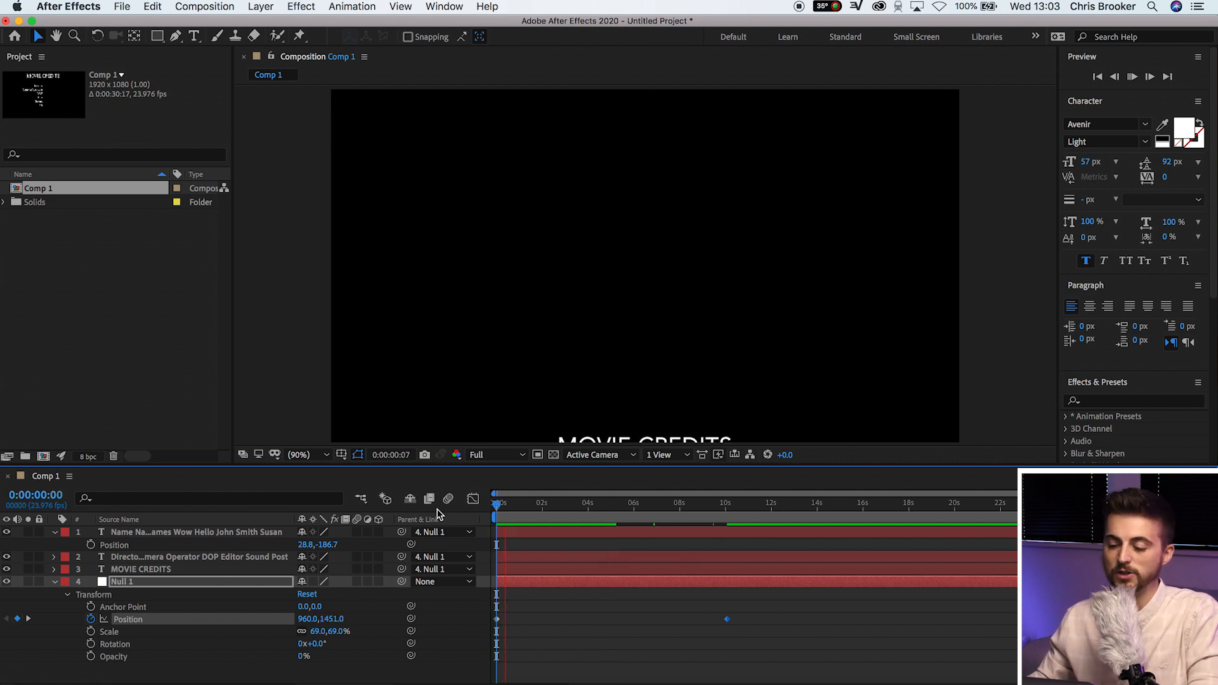
- Scrub the time indicator to check the credits scrolling upward
{"action": "left_click", "coordinate": [532, 504]}
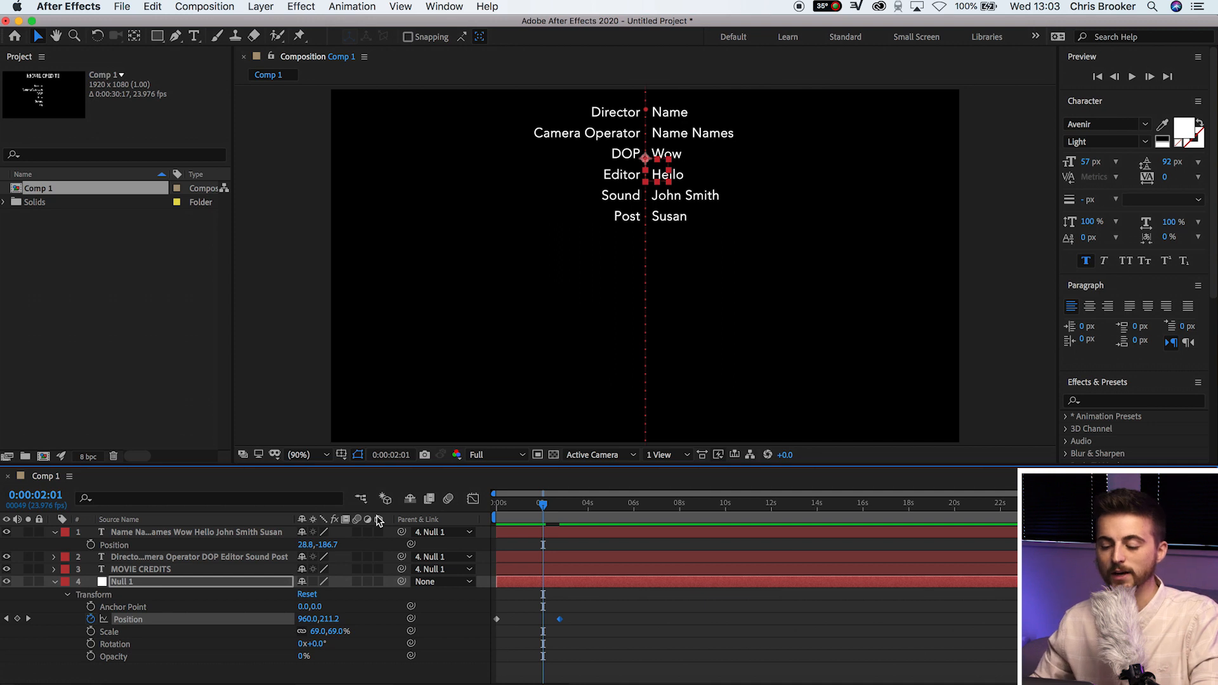
{"action": "mouse_move", "coordinate": [522, 637]}
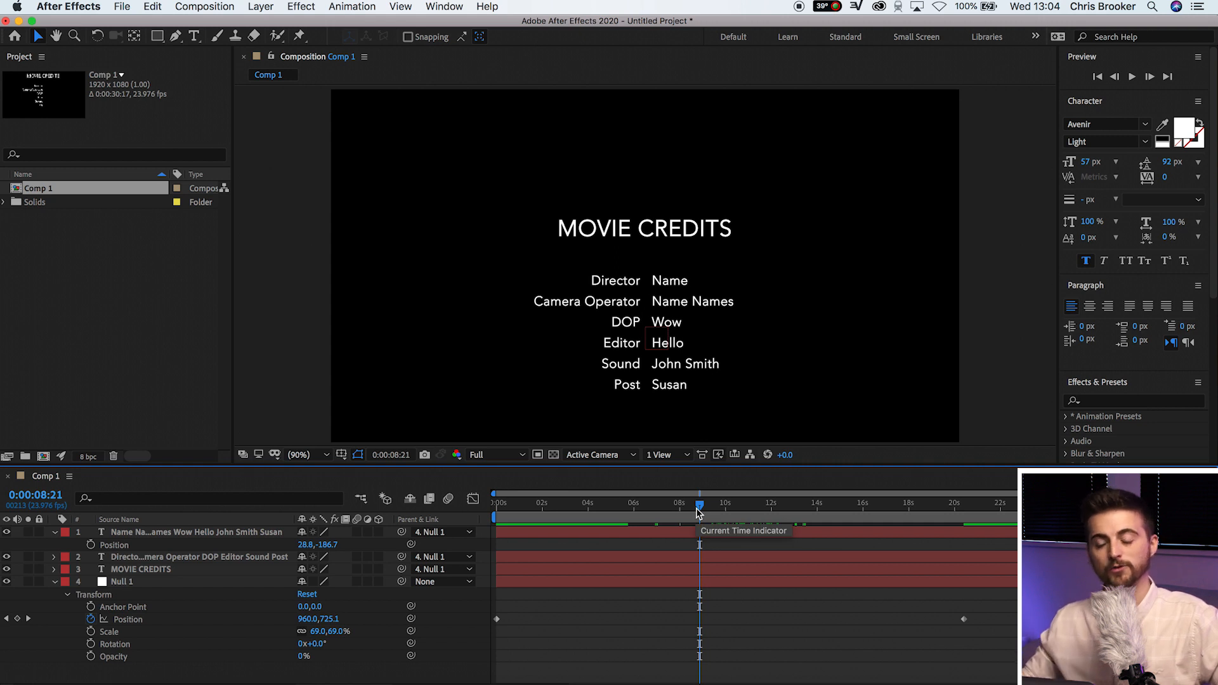
- Scrub the timeline forward to where the last credit lines are visible
{"action": "left_click", "coordinate": [564, 505]}
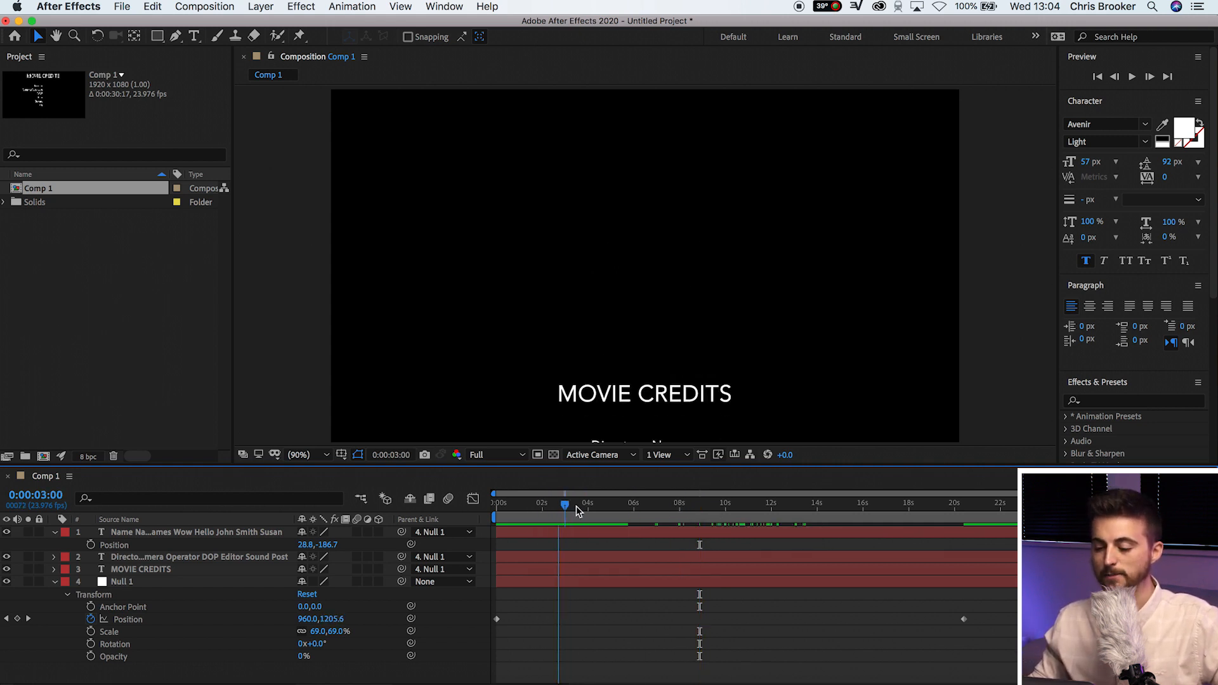
{"action": "left_click_drag", "start_coordinate": [564, 504], "coordinate": [731, 503]}
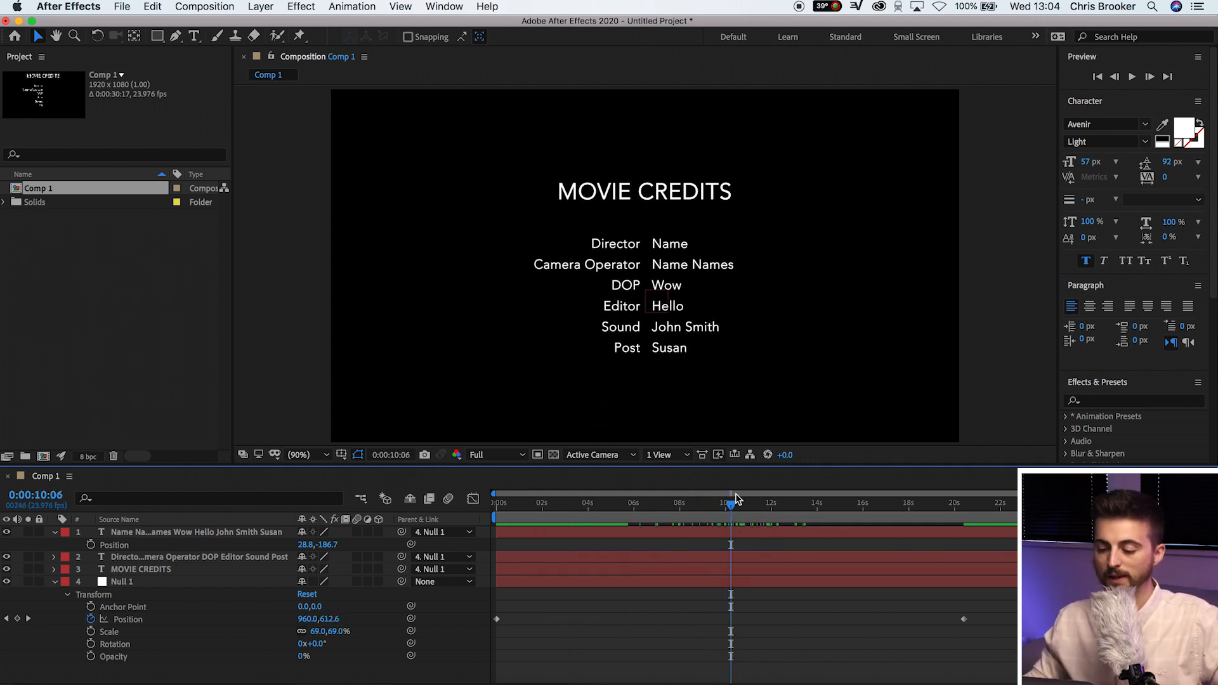
{"action": "left_click", "coordinate": [760, 505]}
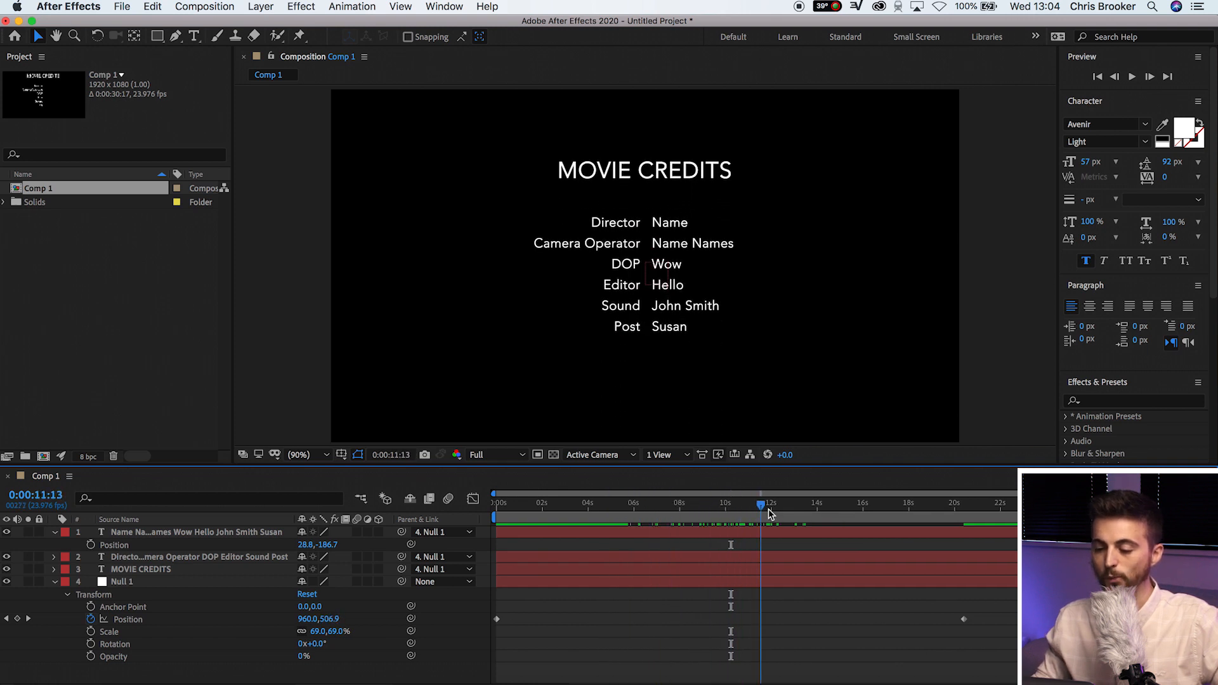
{"action": "left_click_drag", "start_coordinate": [765, 504], "coordinate": [801, 504]}
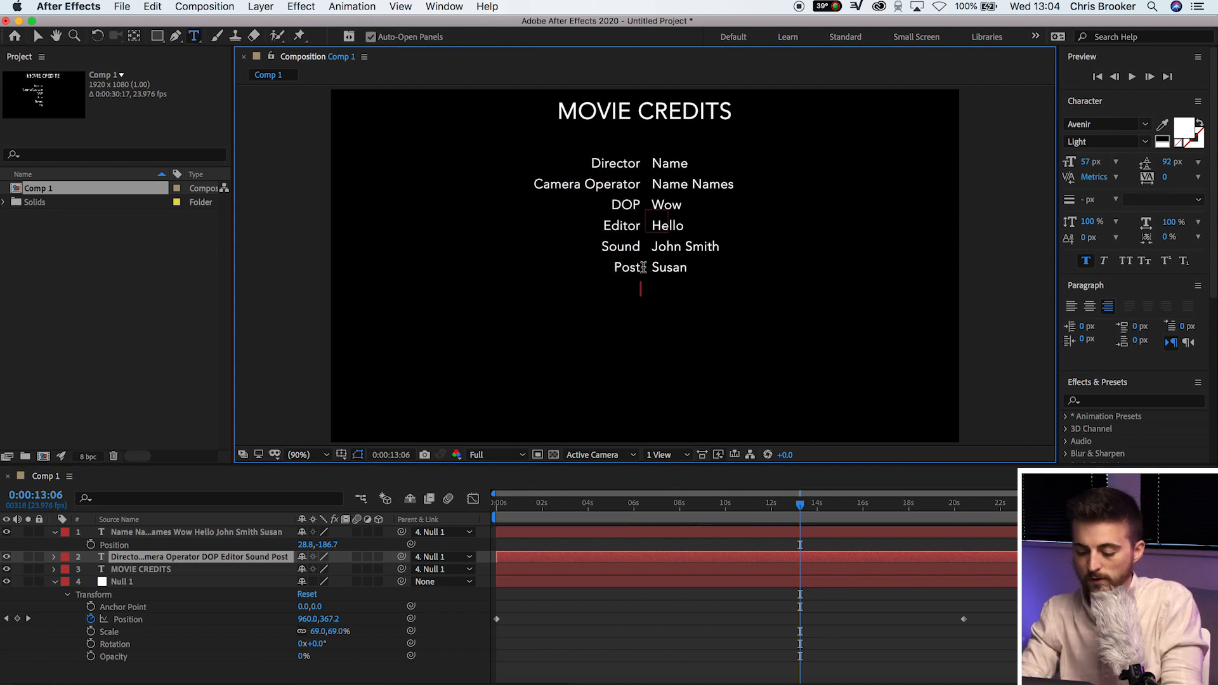
- Add placeholder role and name rows ('Tiylr', 'uhsvdhwef') and scrub ahead to check them scrolling
{"action": "type", "text": "Tiylr"}
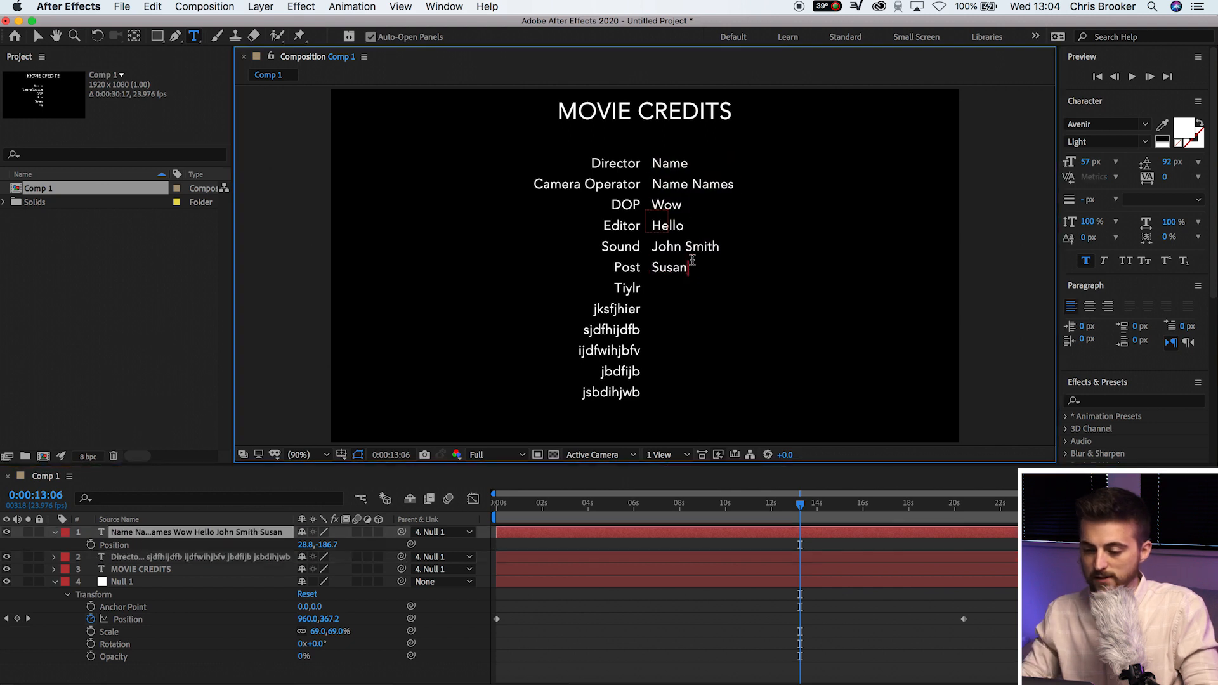
{"action": "type", "text": "uhsvdhwef"}
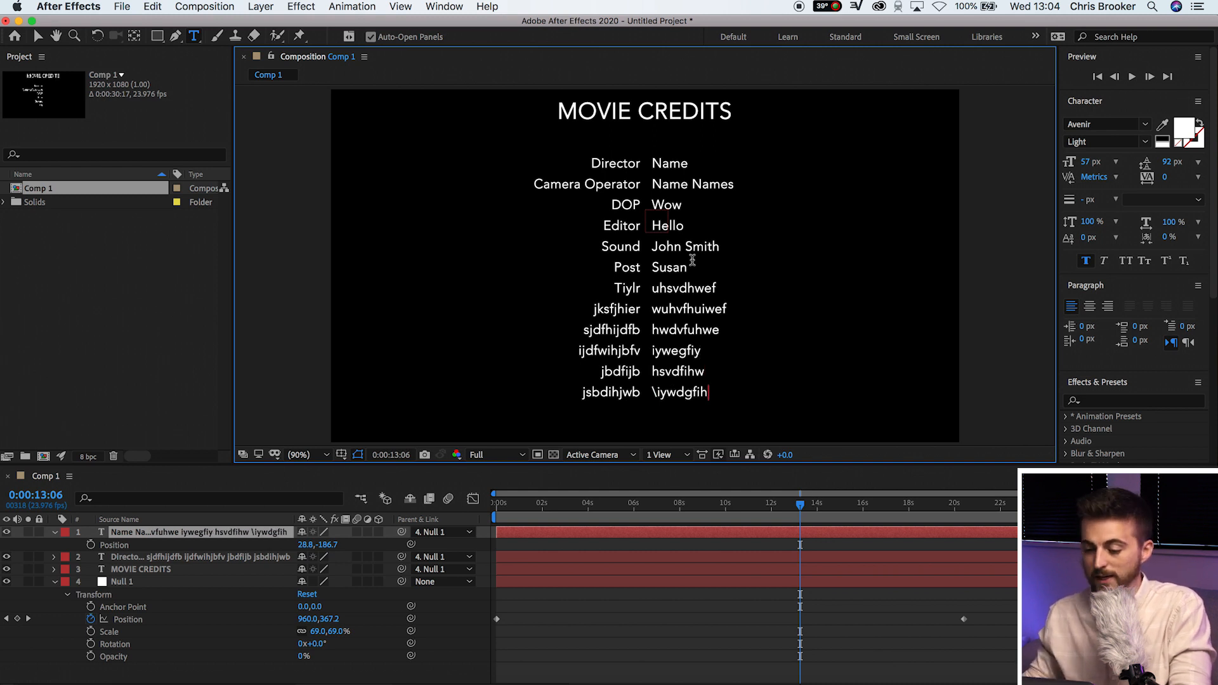
{"action": "mouse_move", "coordinate": [810, 505]}
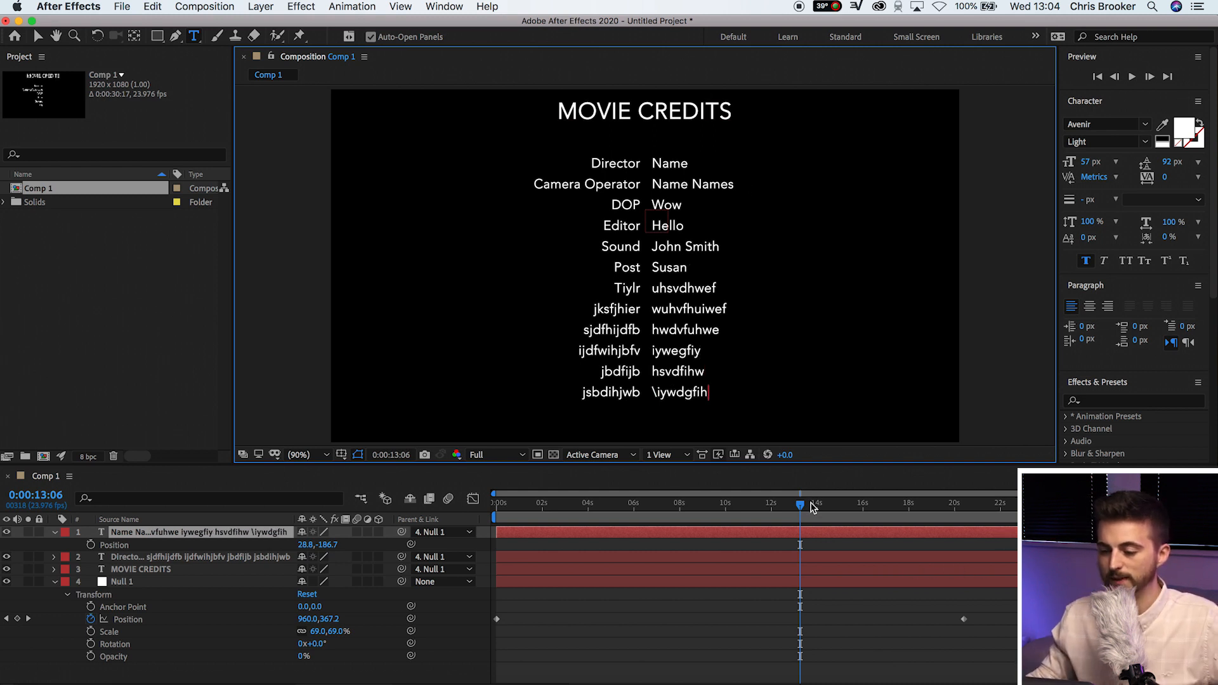
{"action": "left_click_drag", "start_coordinate": [801, 504], "coordinate": [884, 503]}
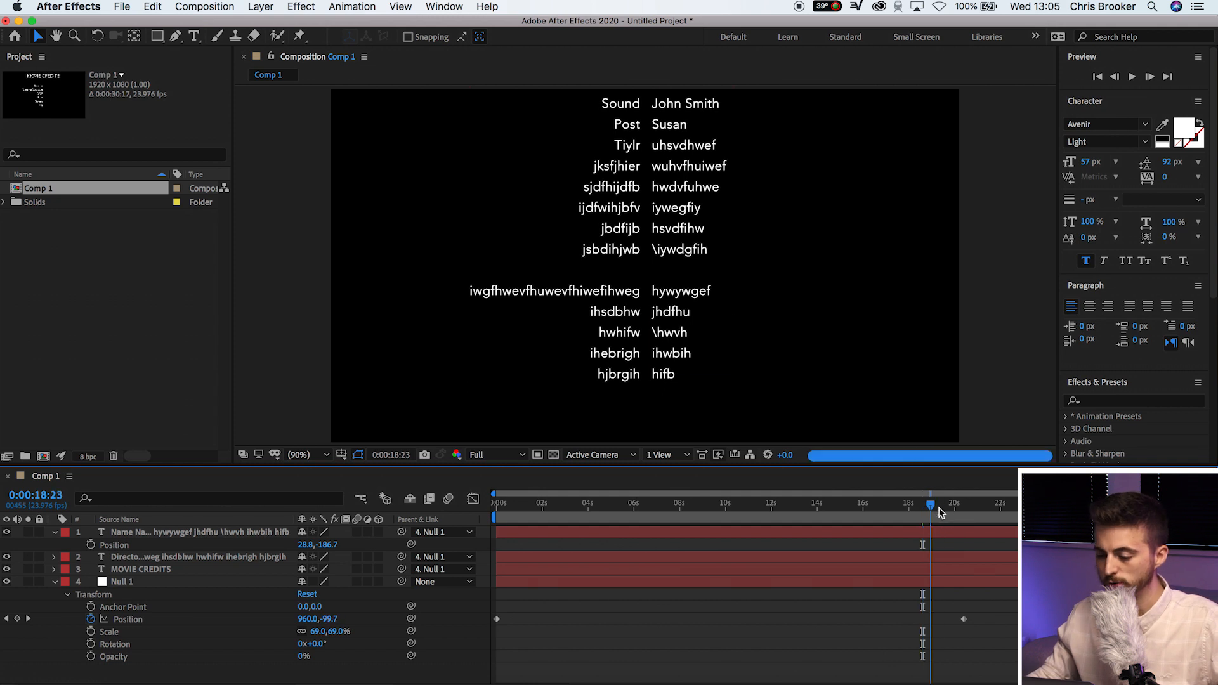
{"action": "left_click_drag", "start_coordinate": [930, 506], "coordinate": [963, 506]}
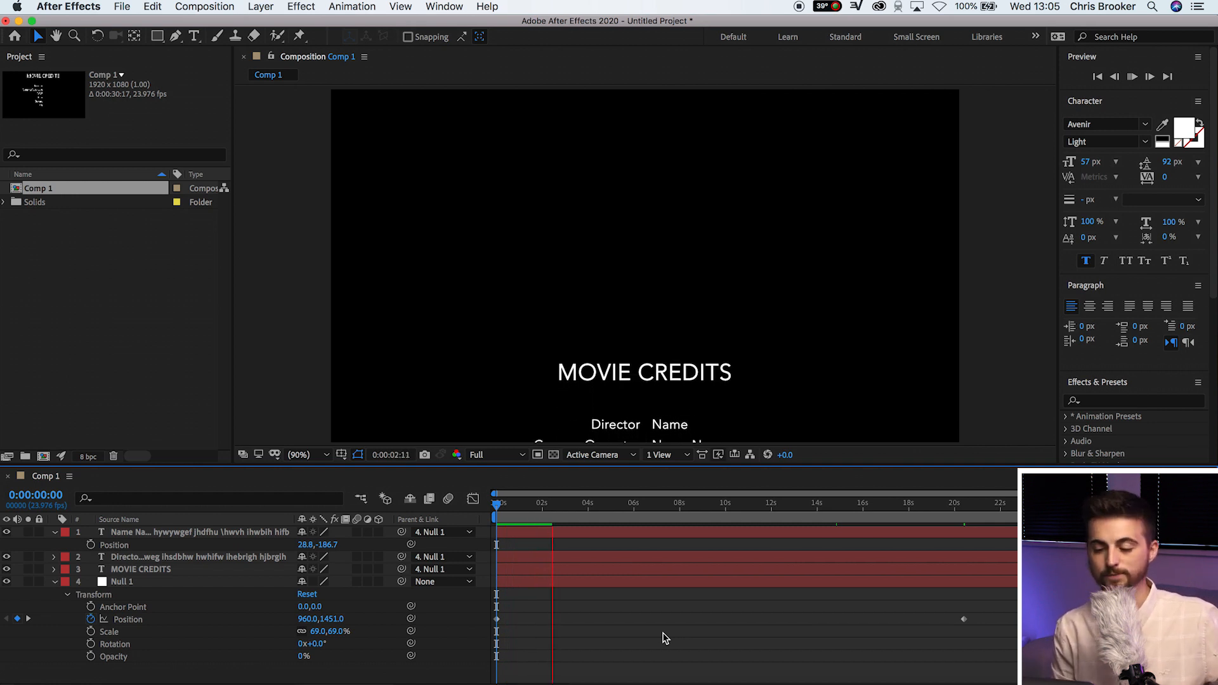
{"action": "left_click", "coordinate": [738, 502]}
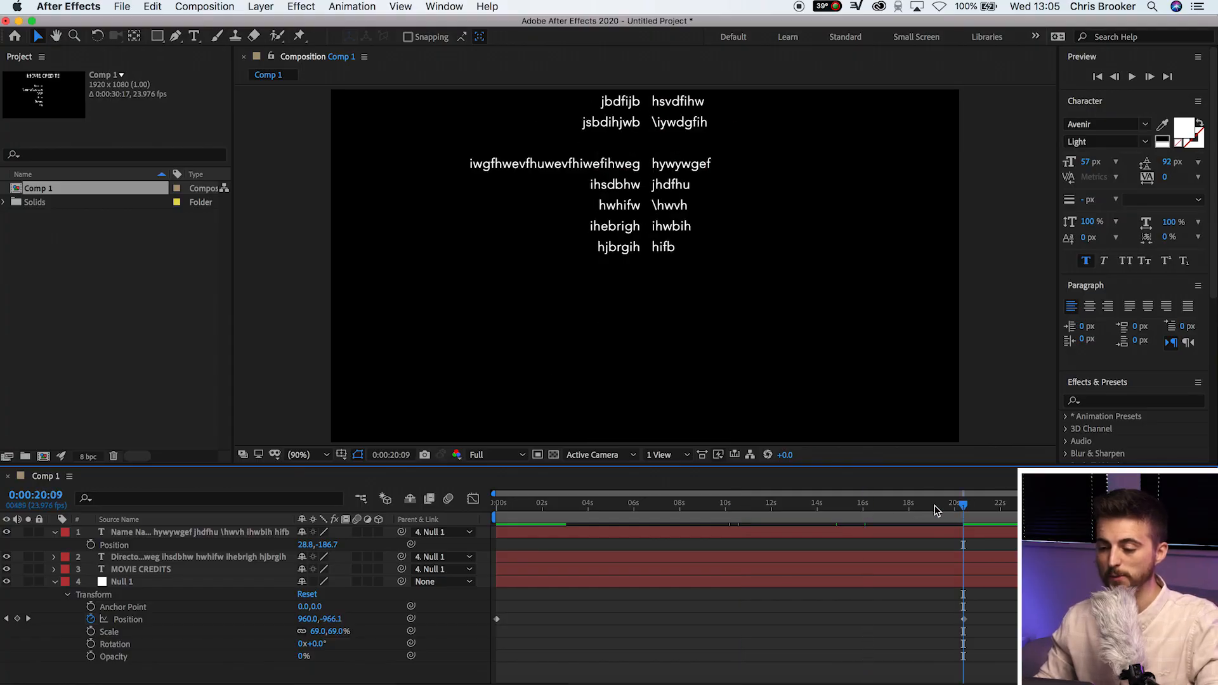
- Place the bf.png logo beneath the credits at 56% scale and parent it to Null 1
{"action": "left_click_drag", "start_coordinate": [963, 502], "coordinate": [908, 503]}
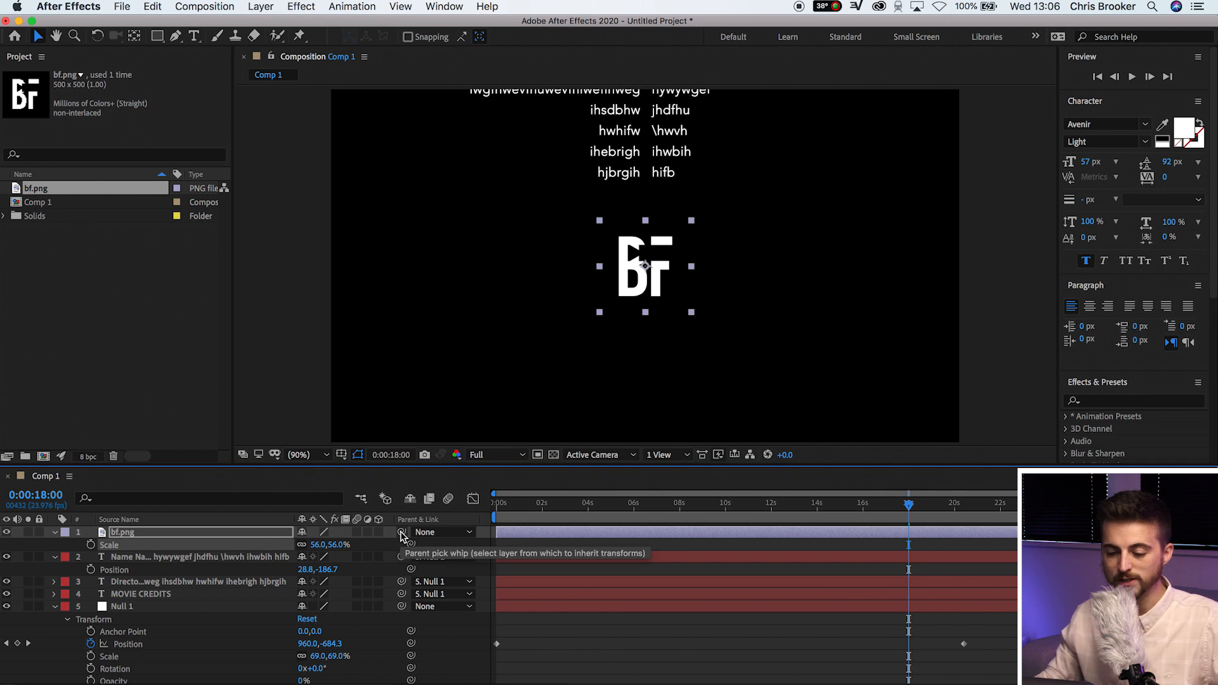
{"action": "left_click_drag", "start_coordinate": [402, 532], "coordinate": [167, 594]}
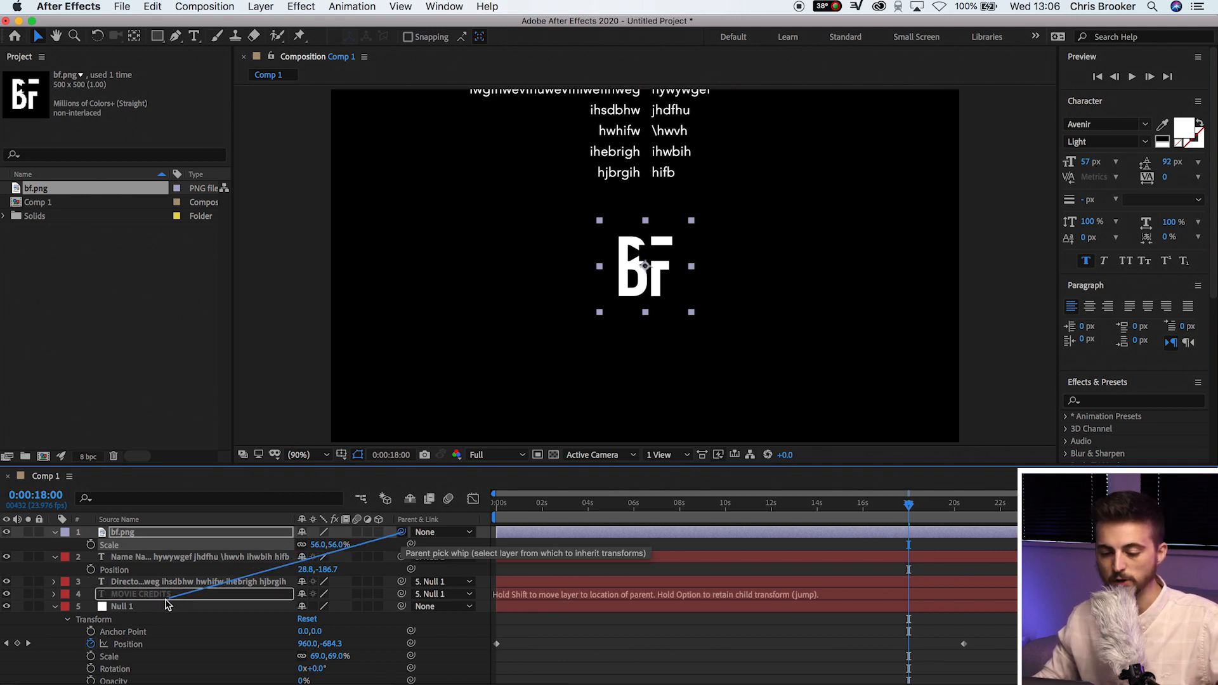